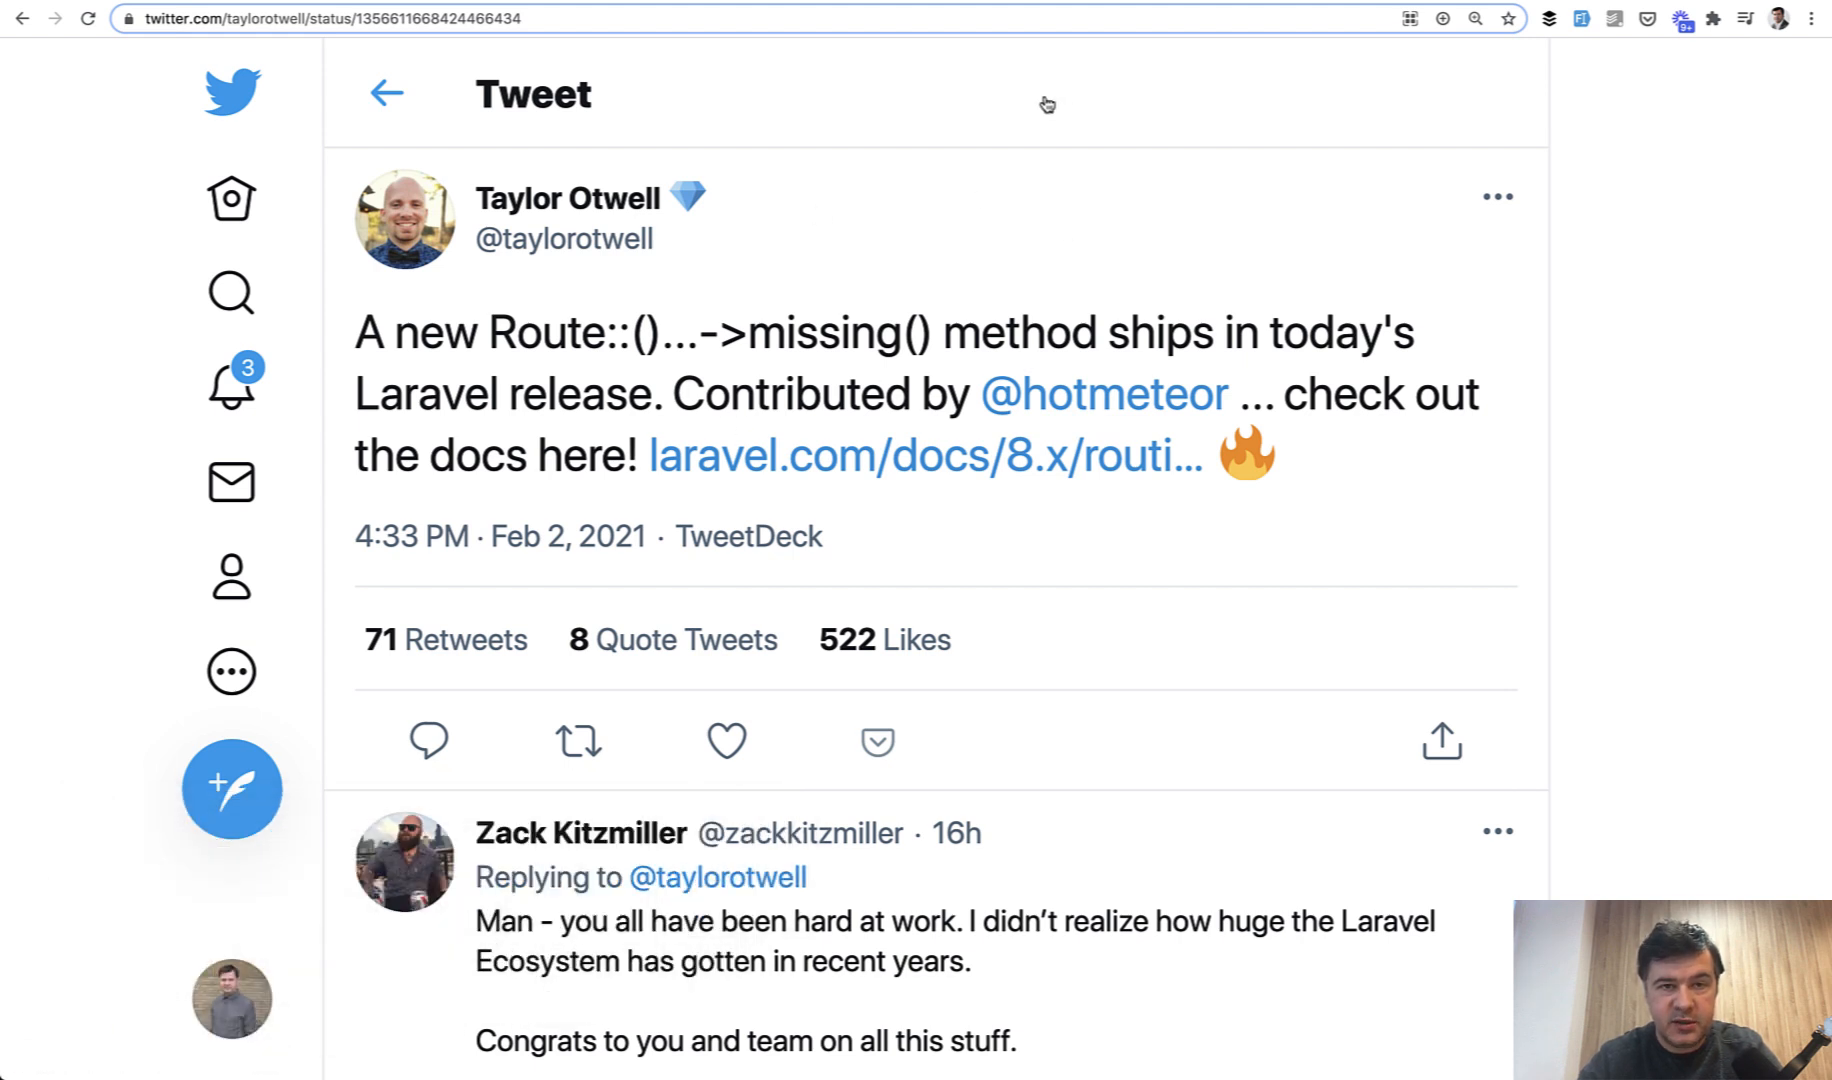
mouse_move(800, 306)
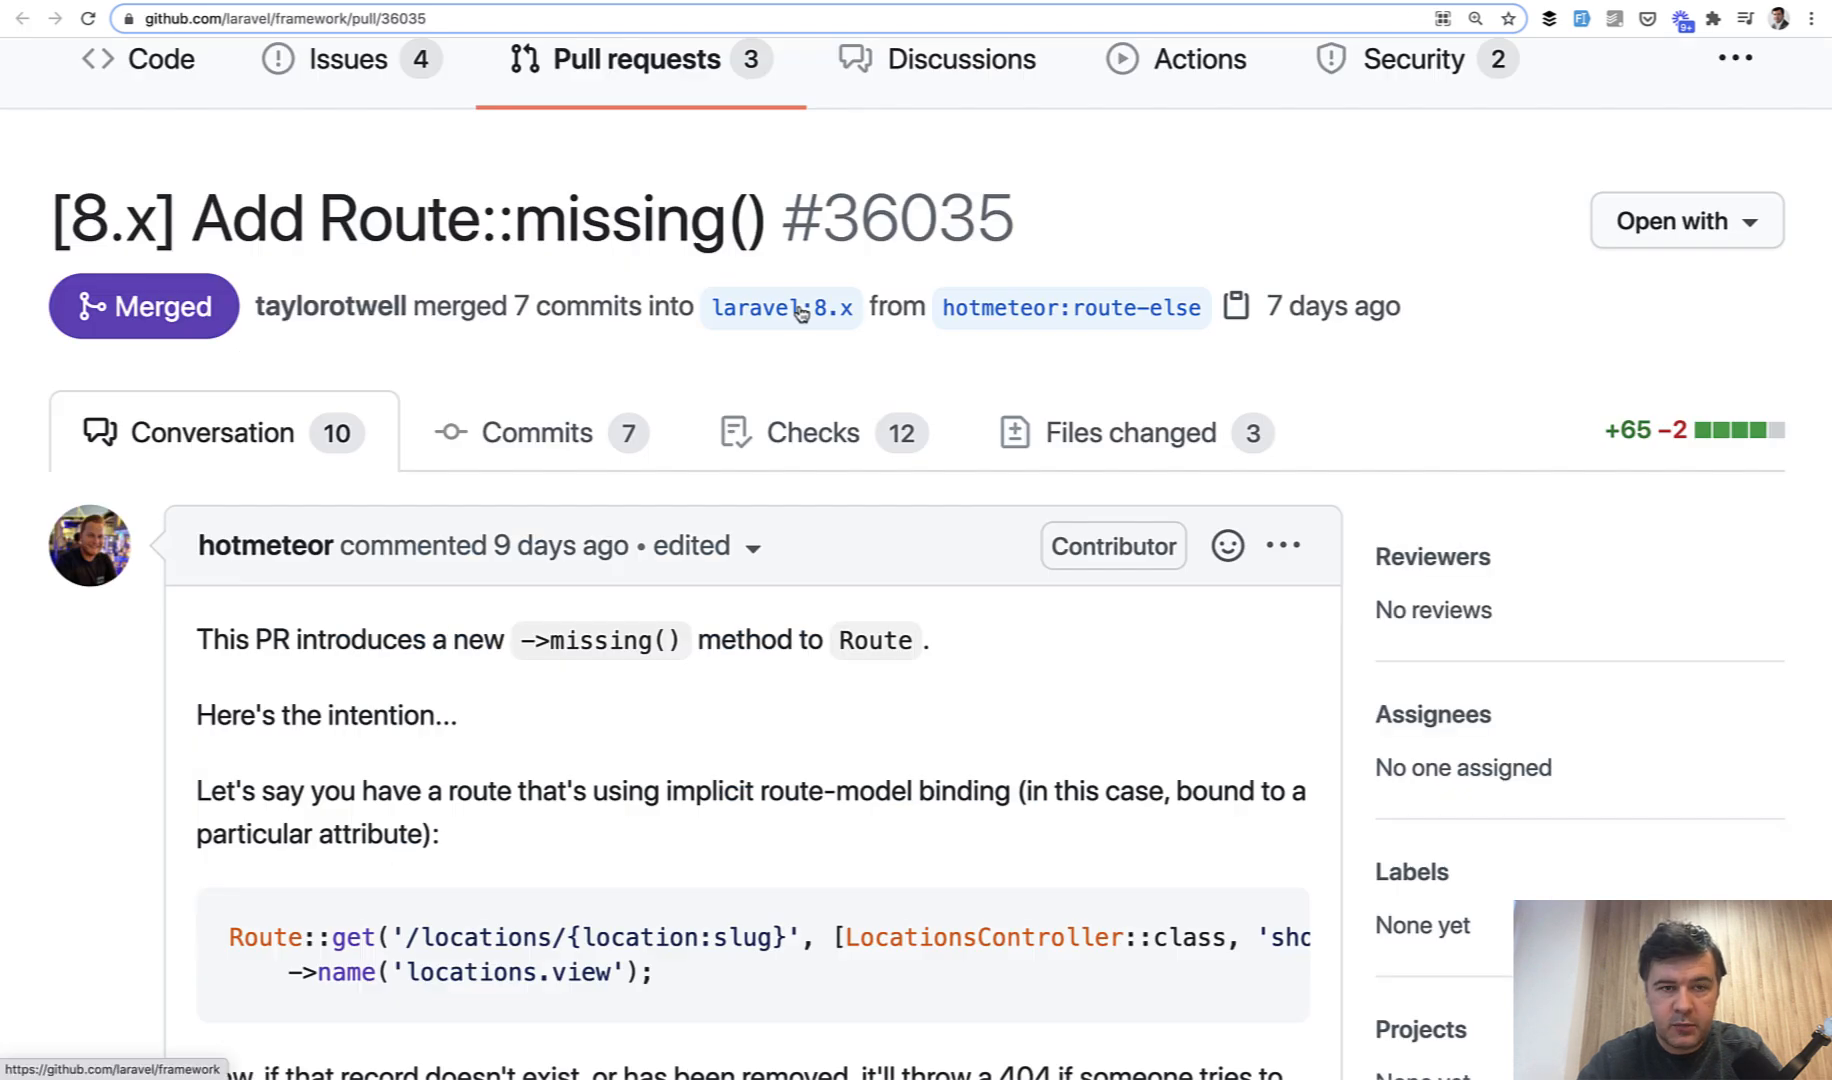
click(264, 544)
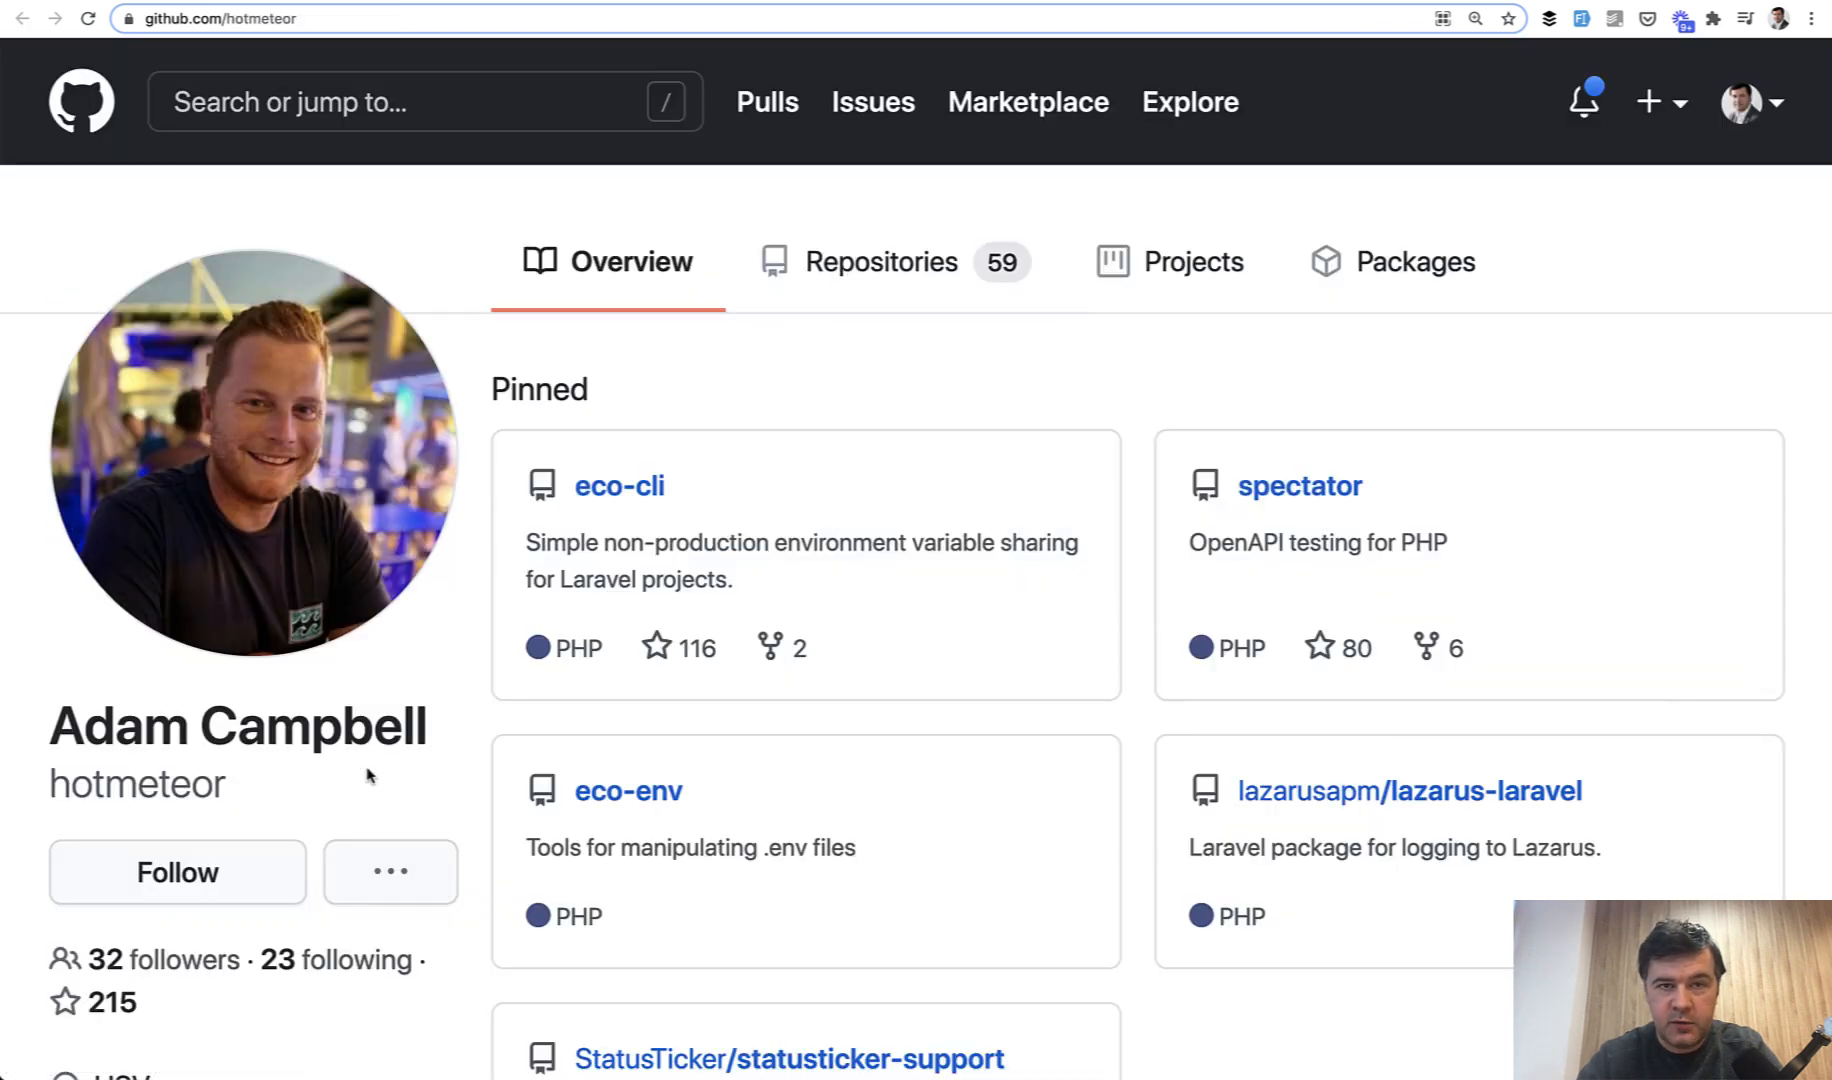
click(308, 18)
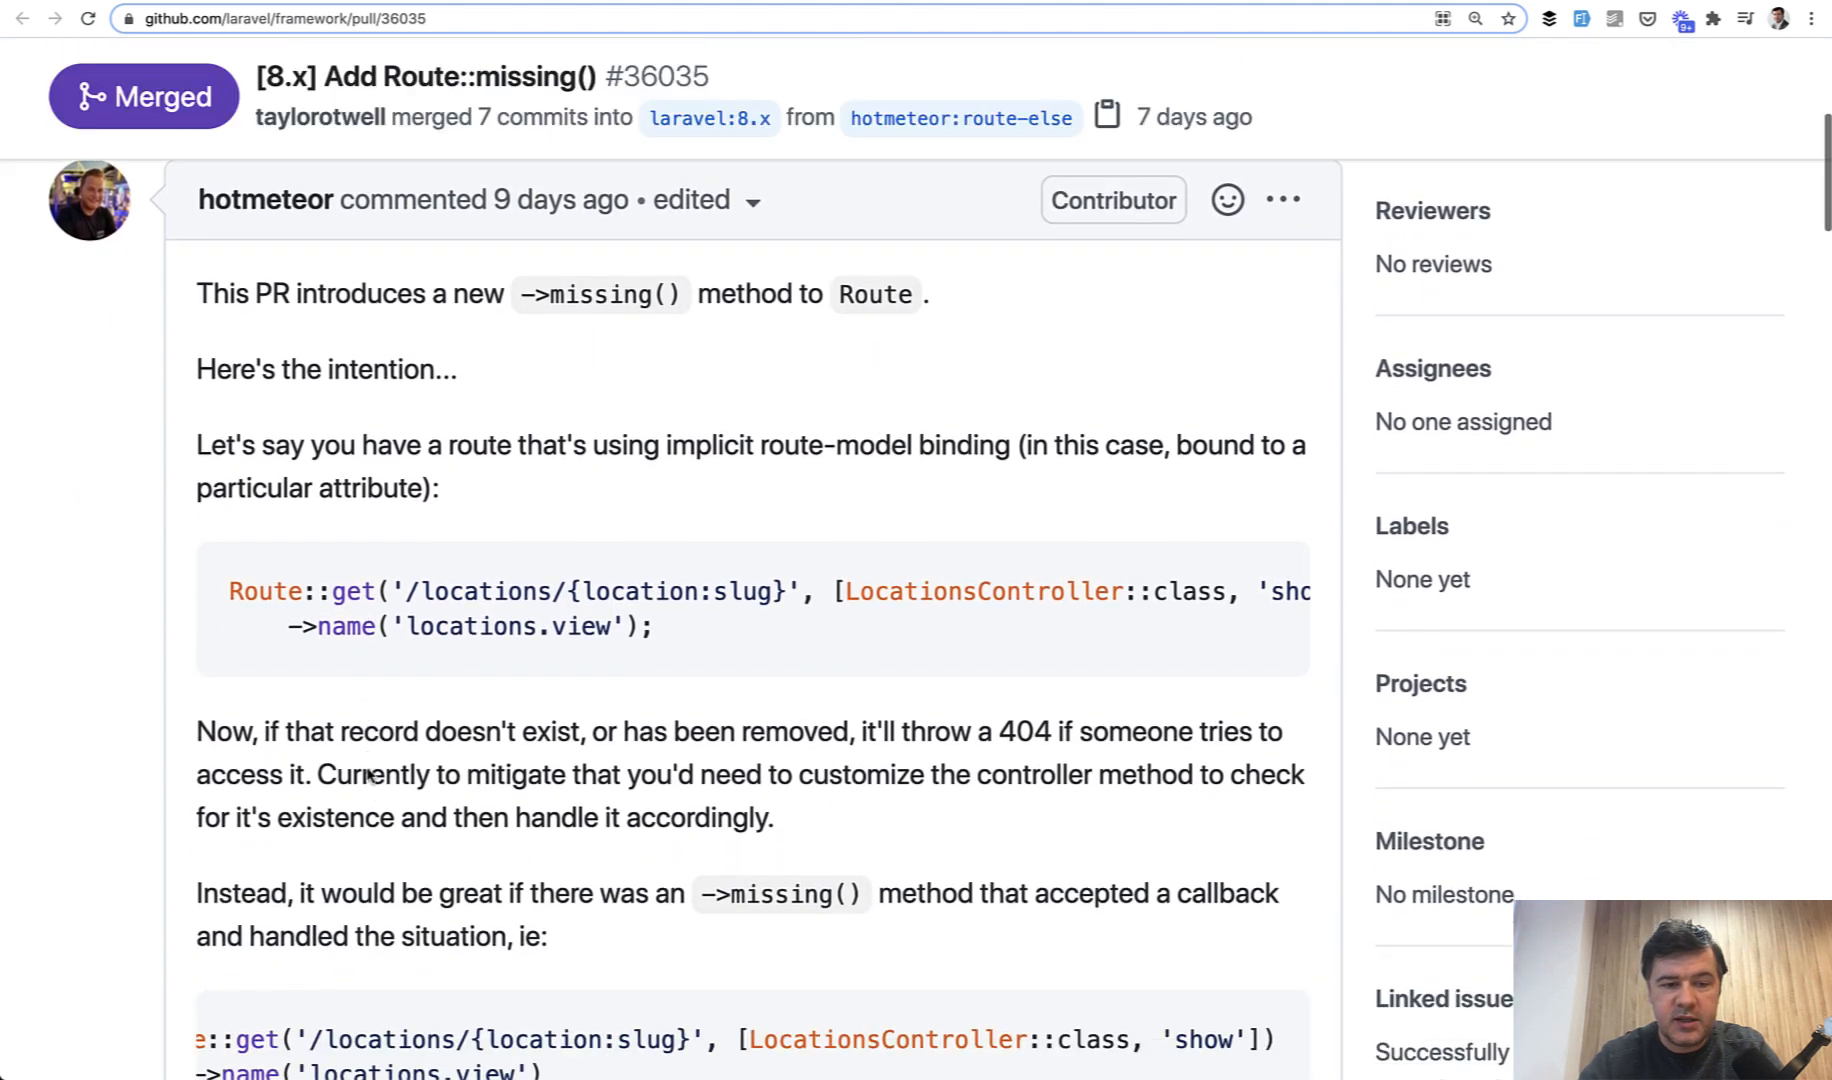
scroll(down, 3)
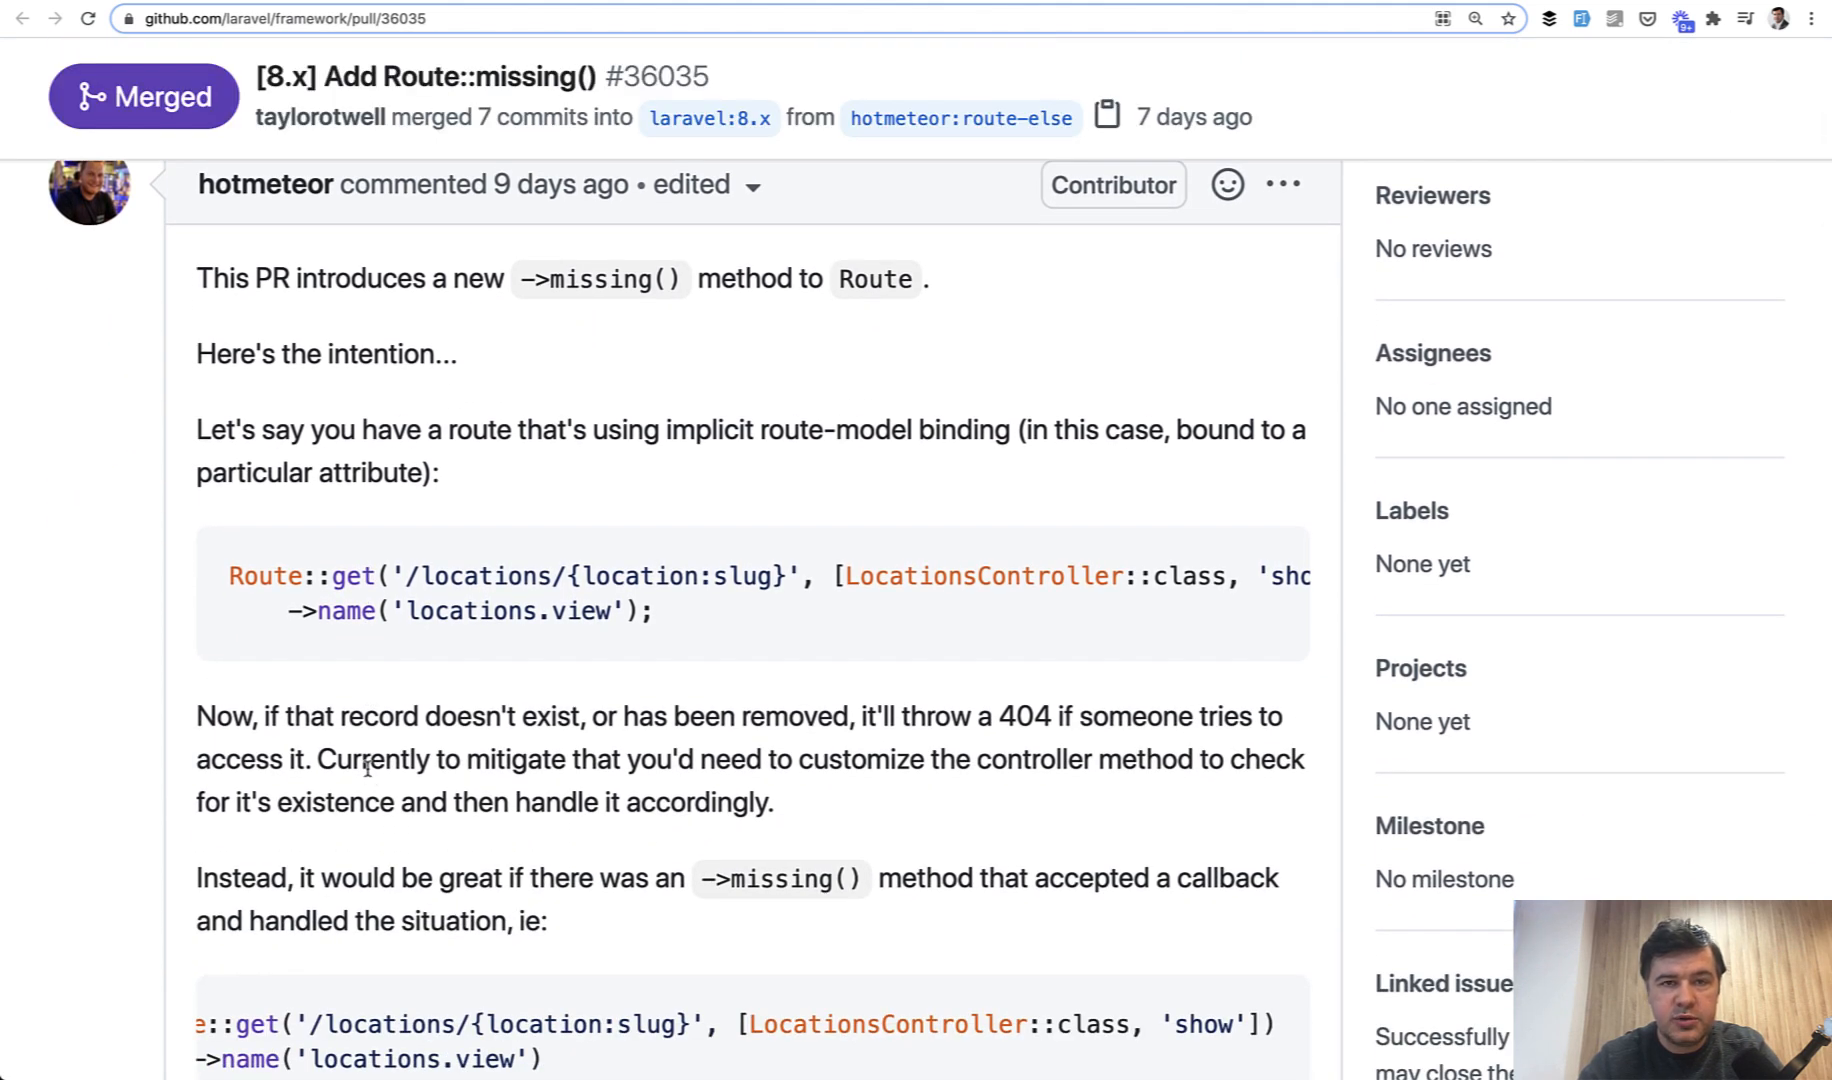
scroll(down, 3)
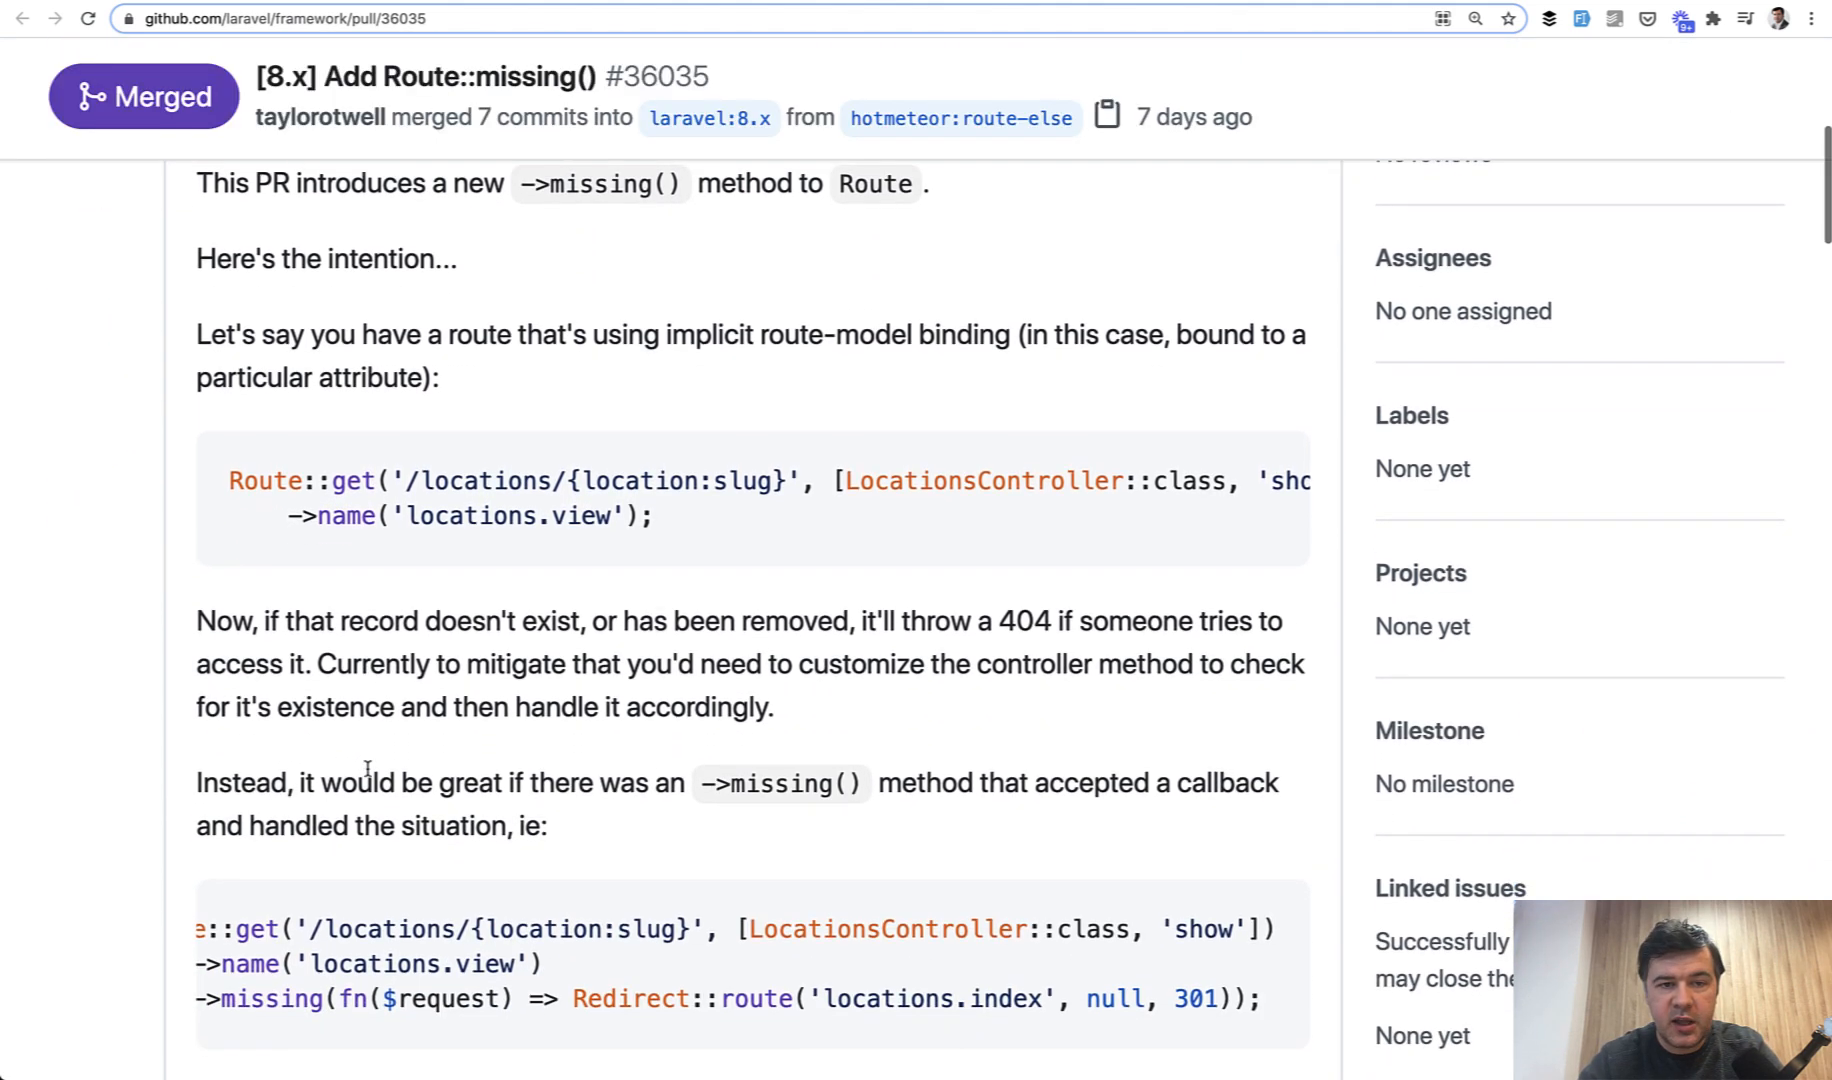
scroll(down, 3)
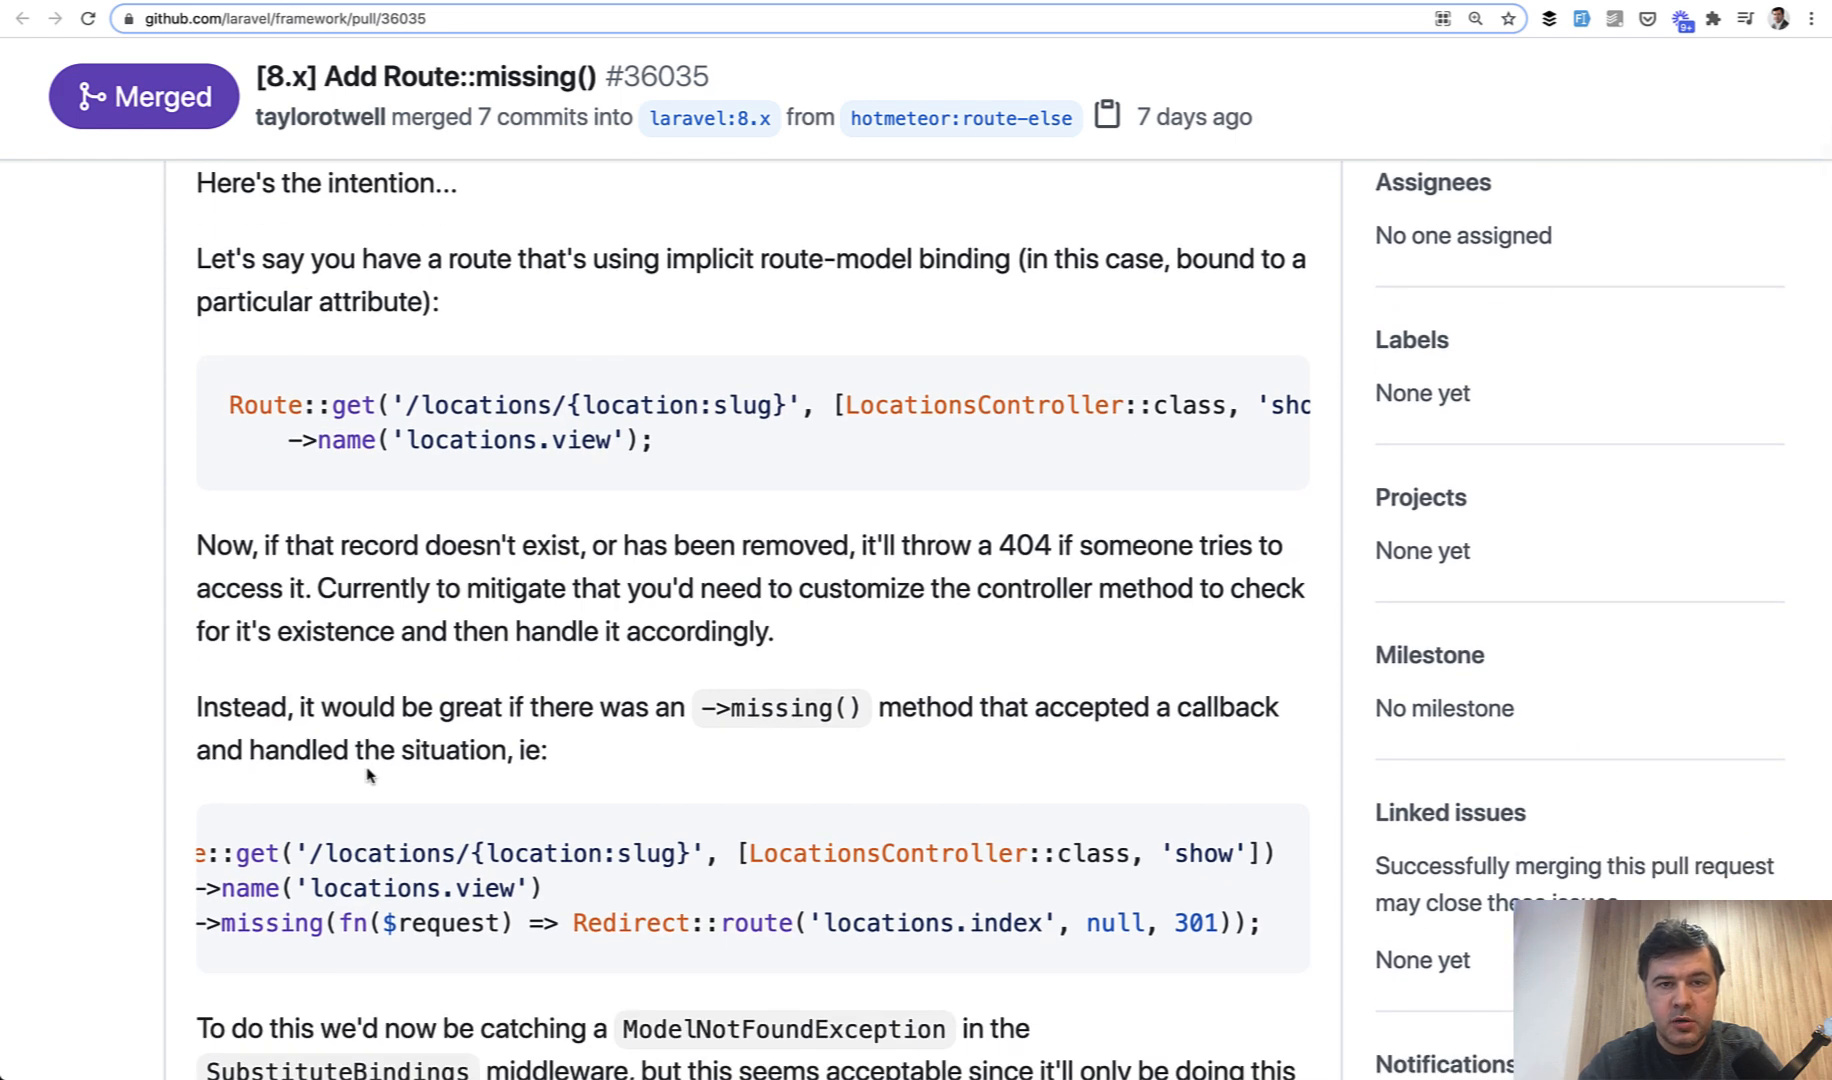
scroll(down, 3)
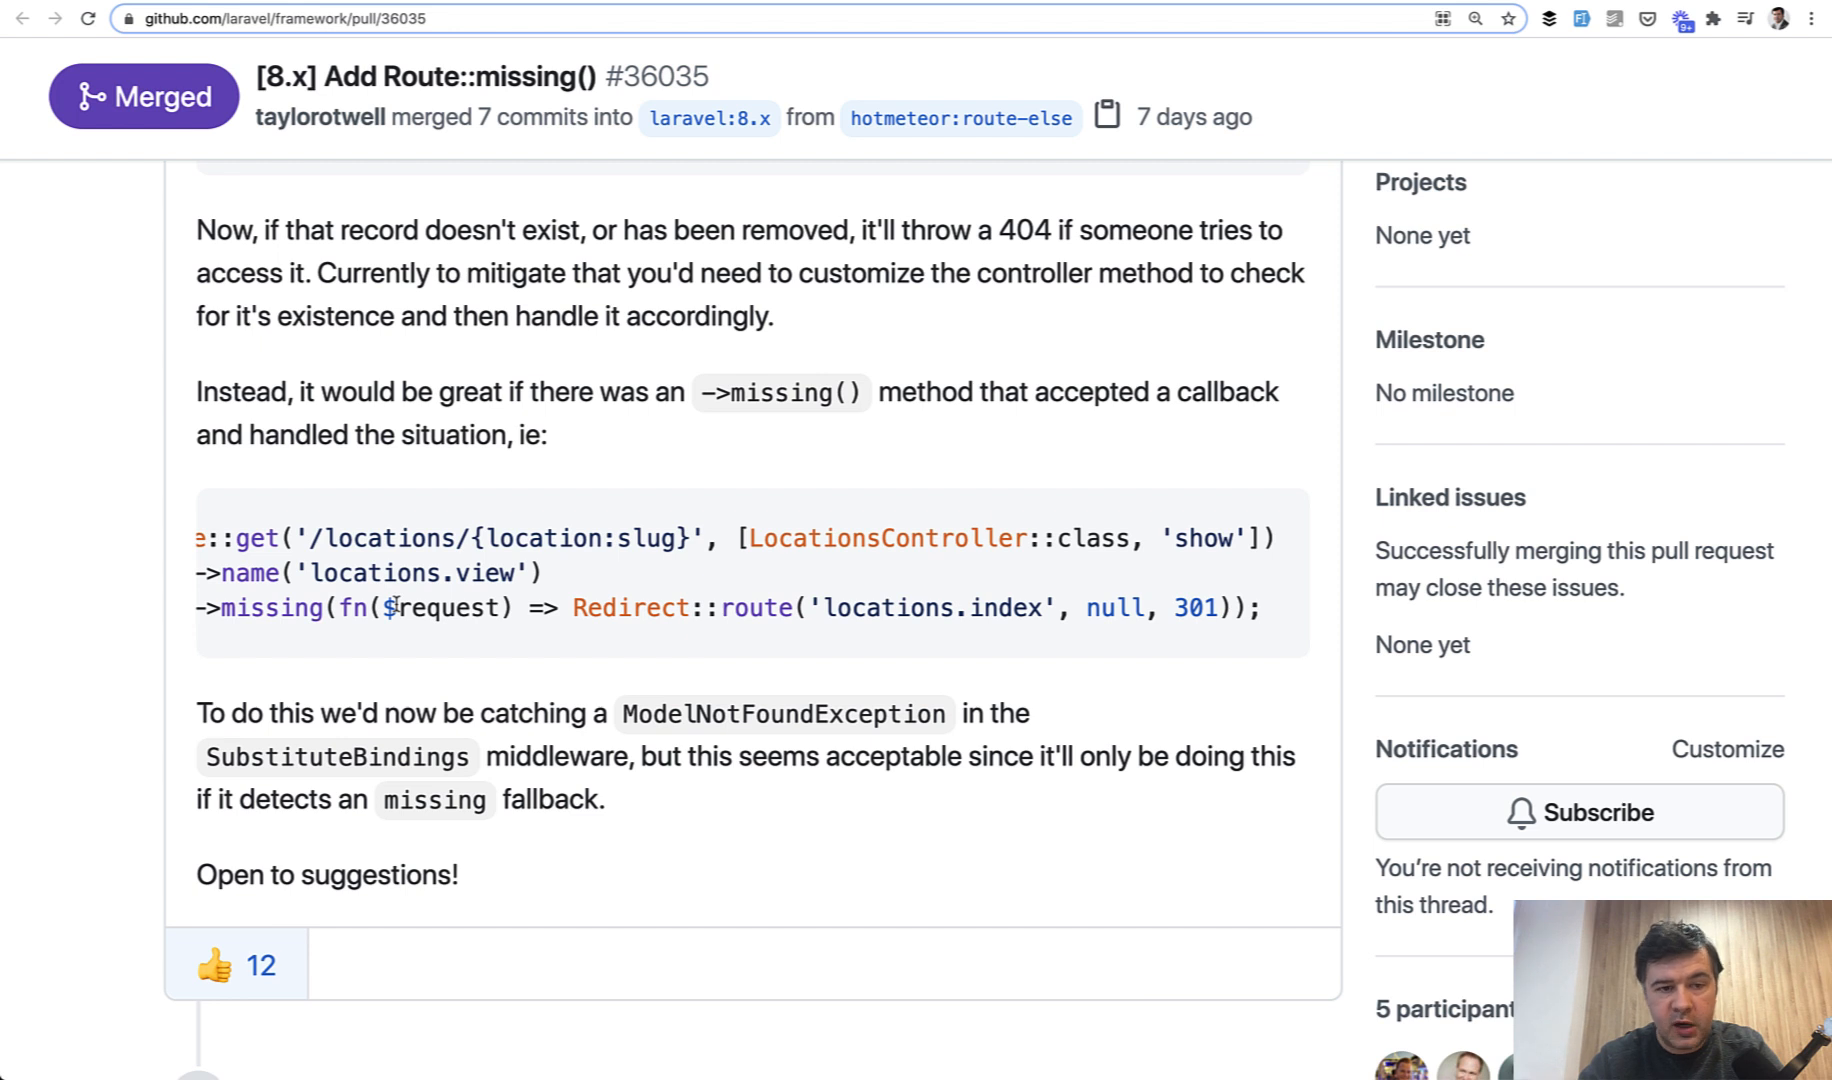
mouse_move(242, 572)
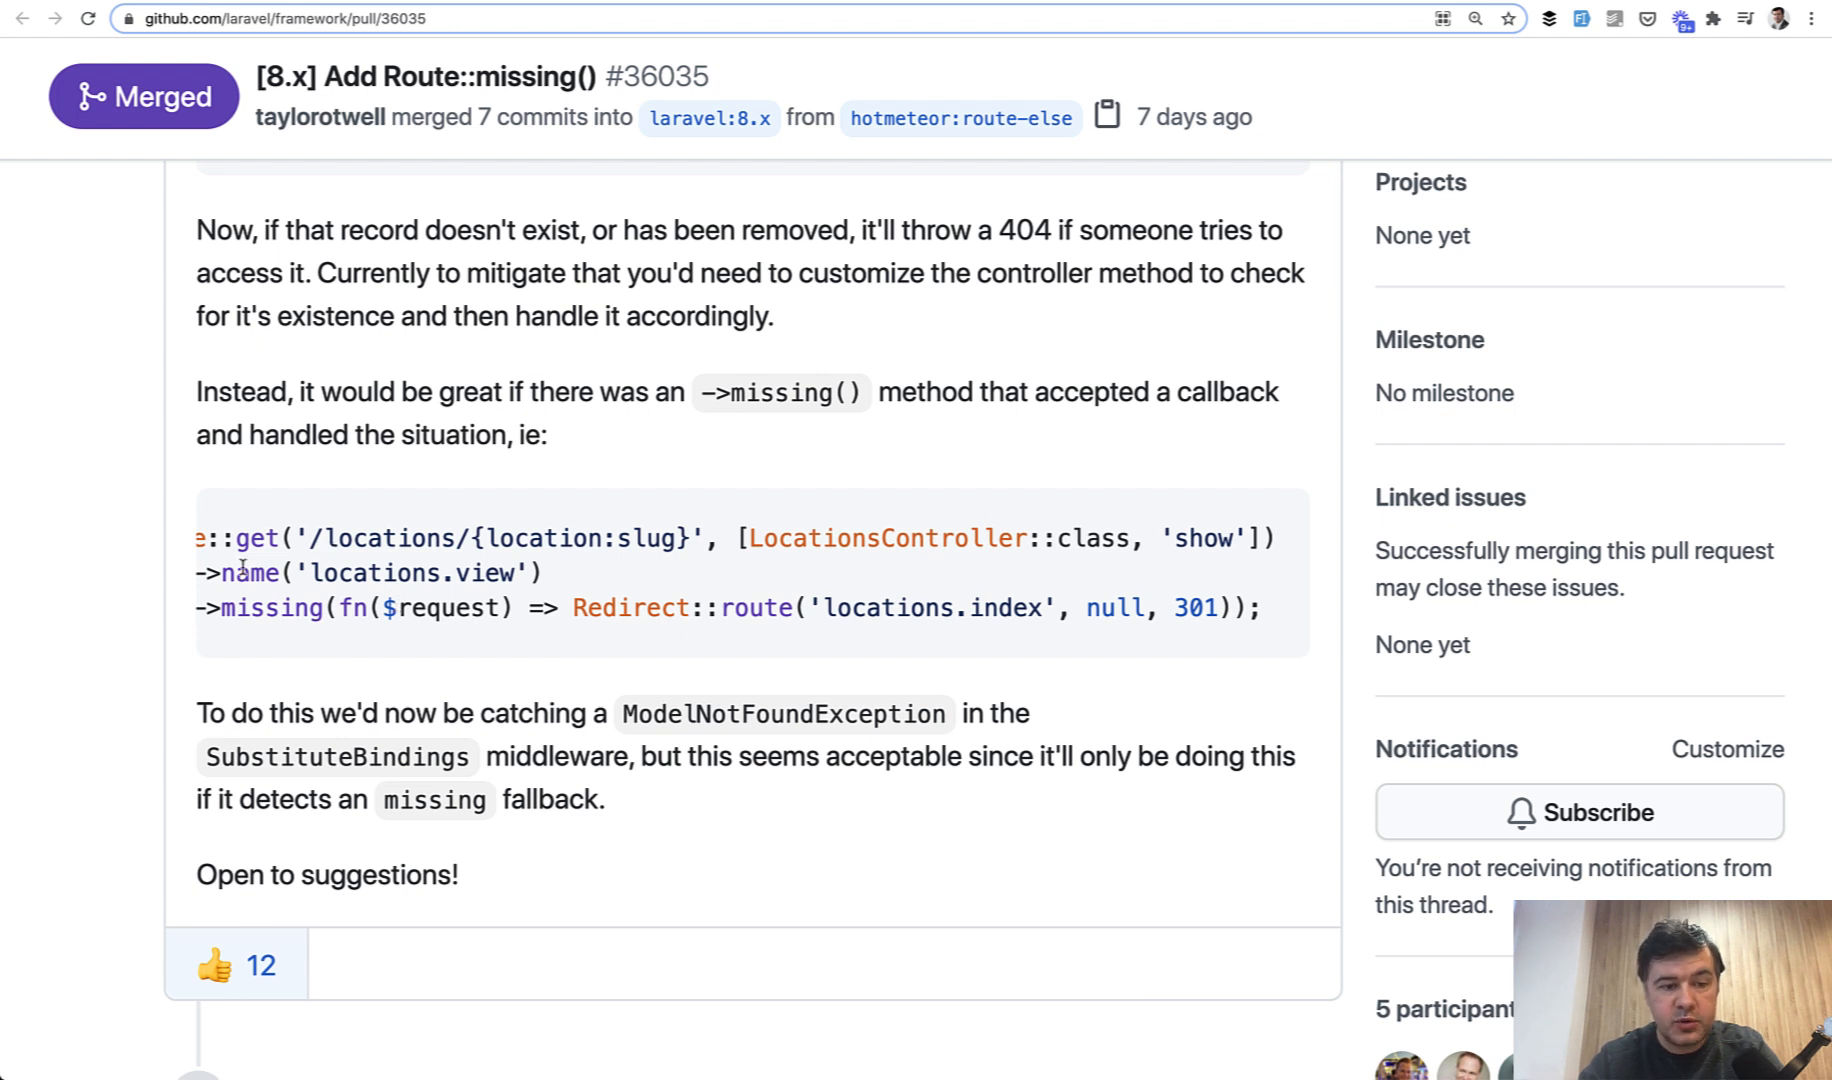
double_click(270, 606)
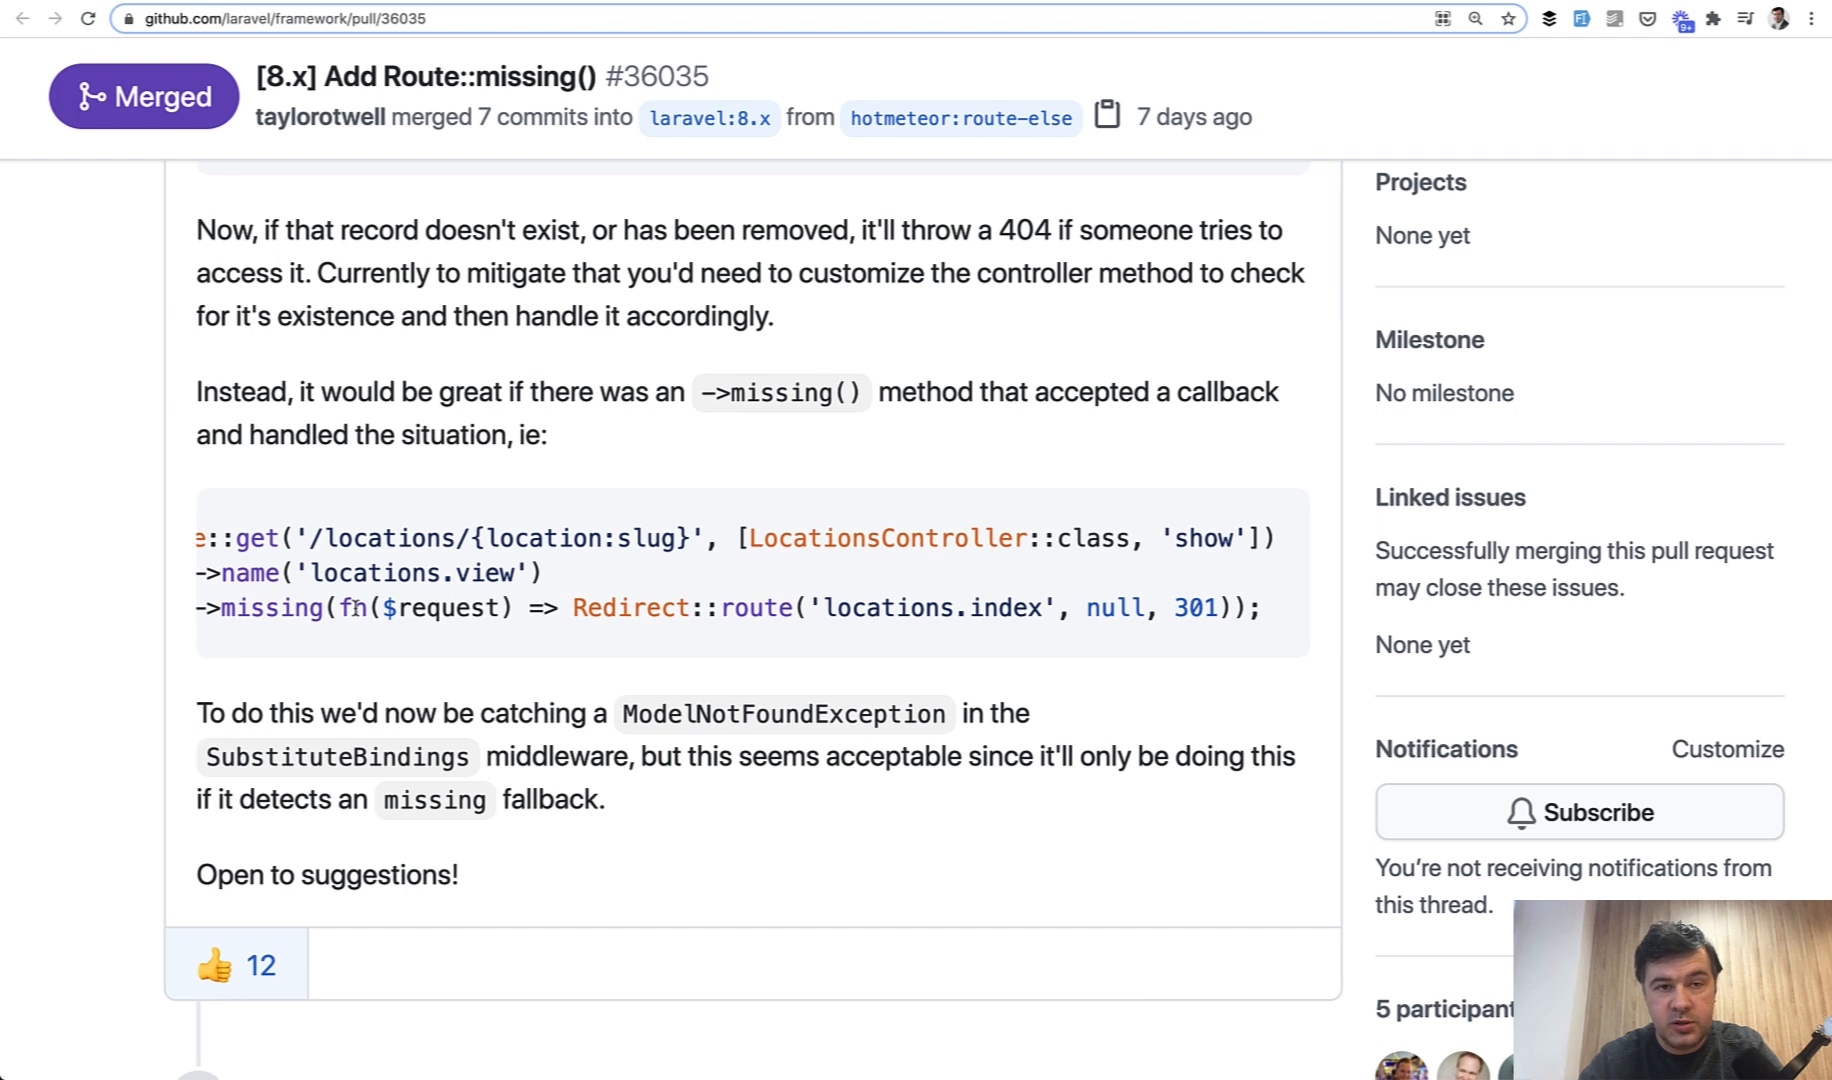
mouse_move(788, 652)
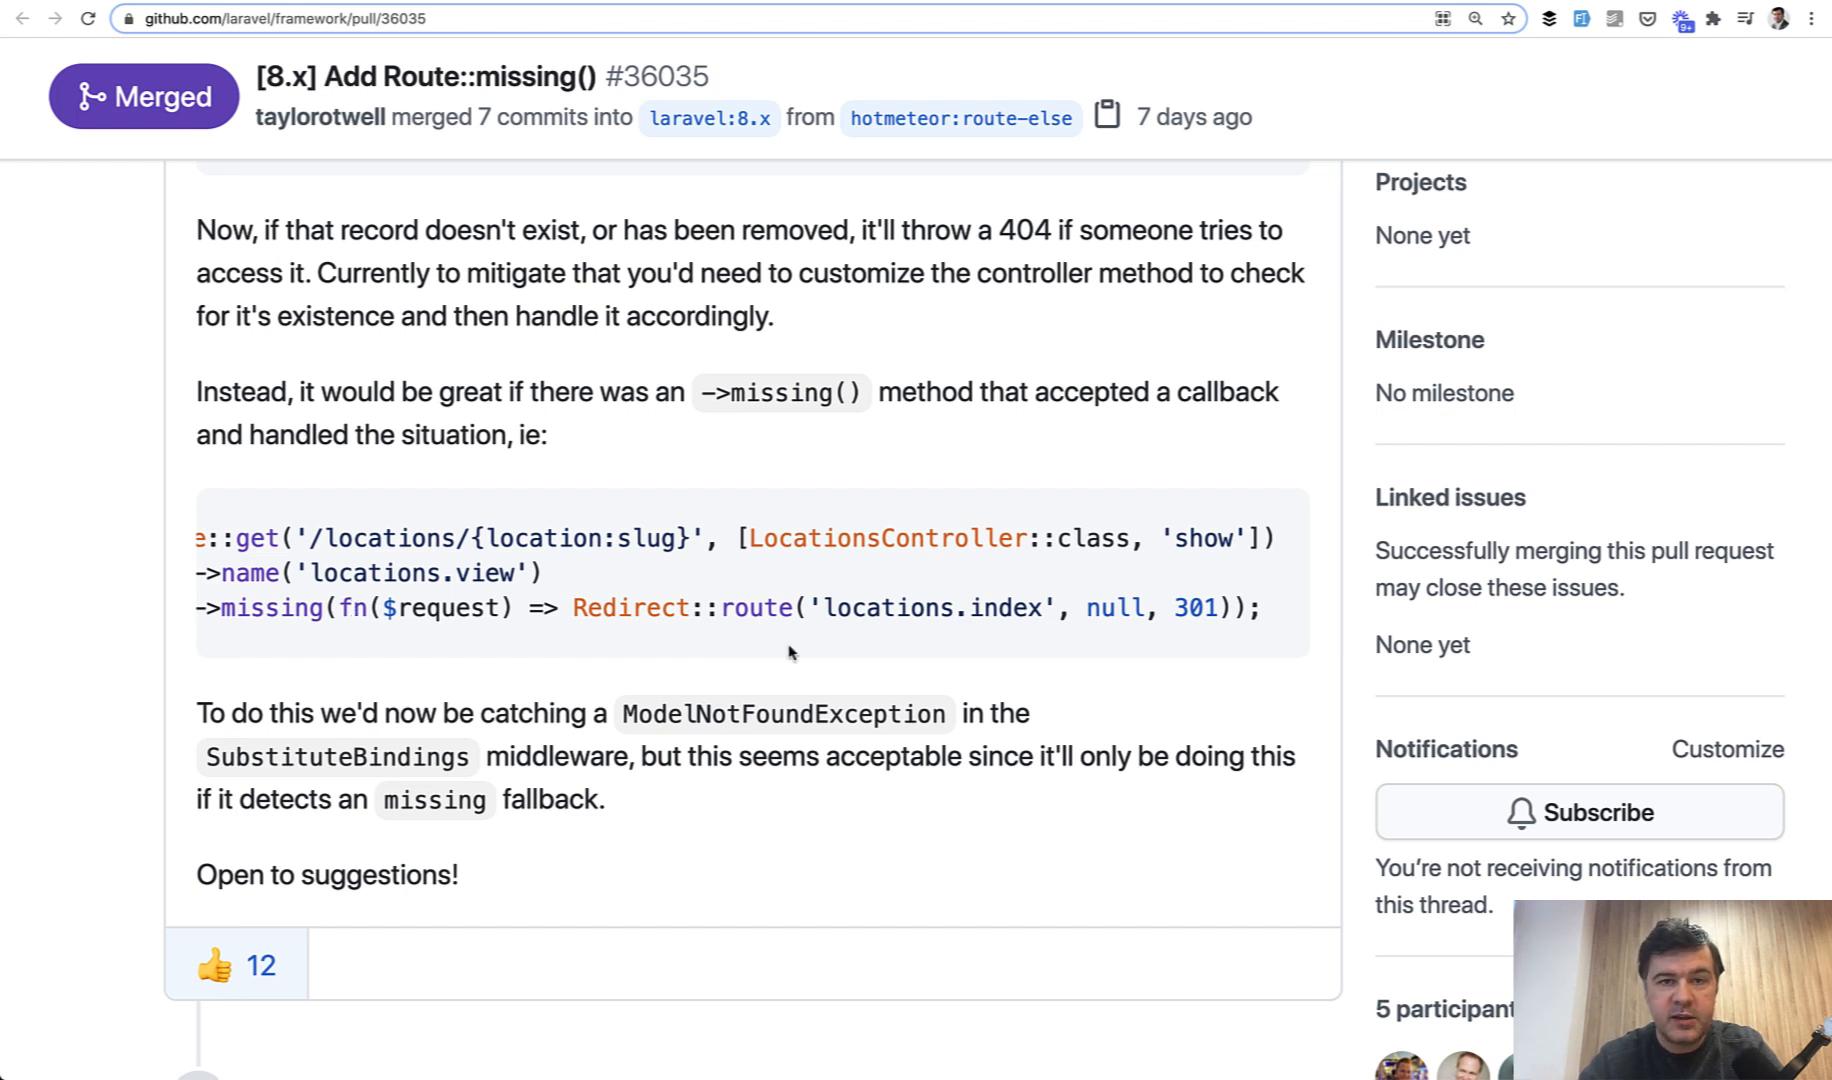
mouse_move(622, 608)
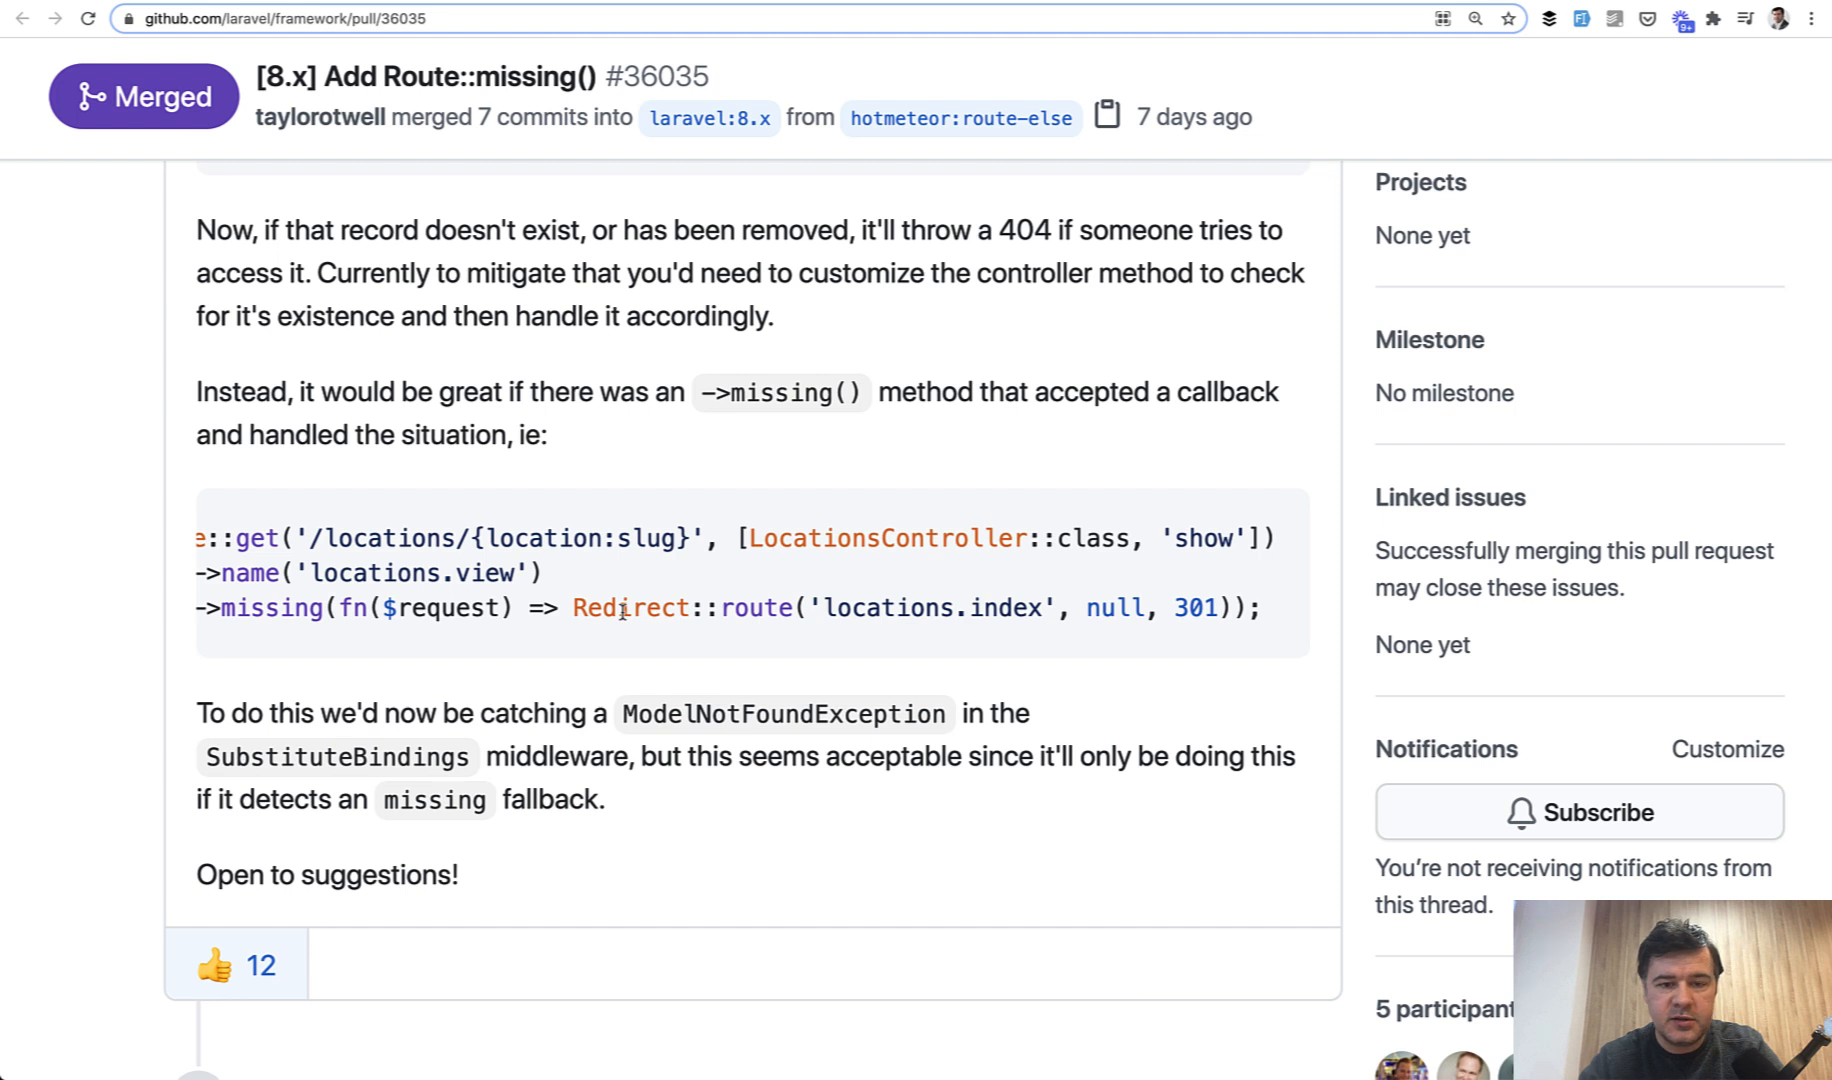
mouse_move(1130, 588)
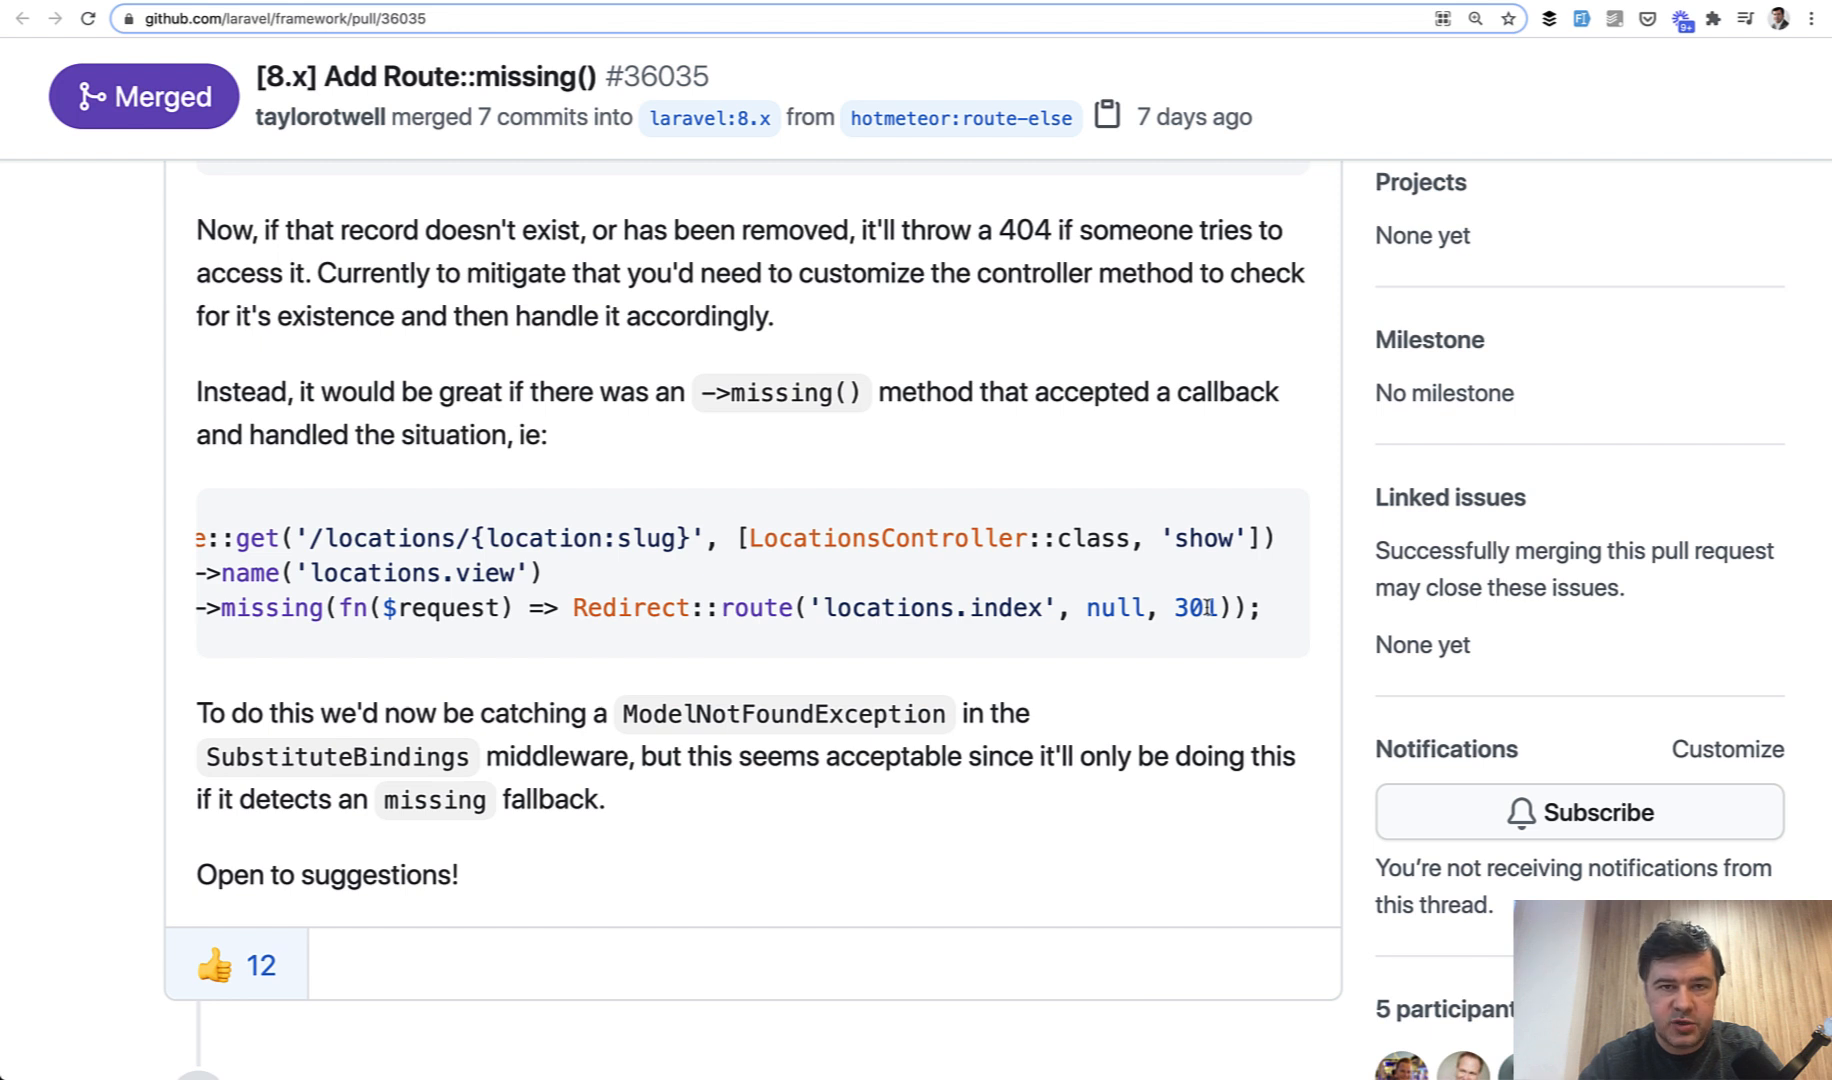
mouse_move(1178, 666)
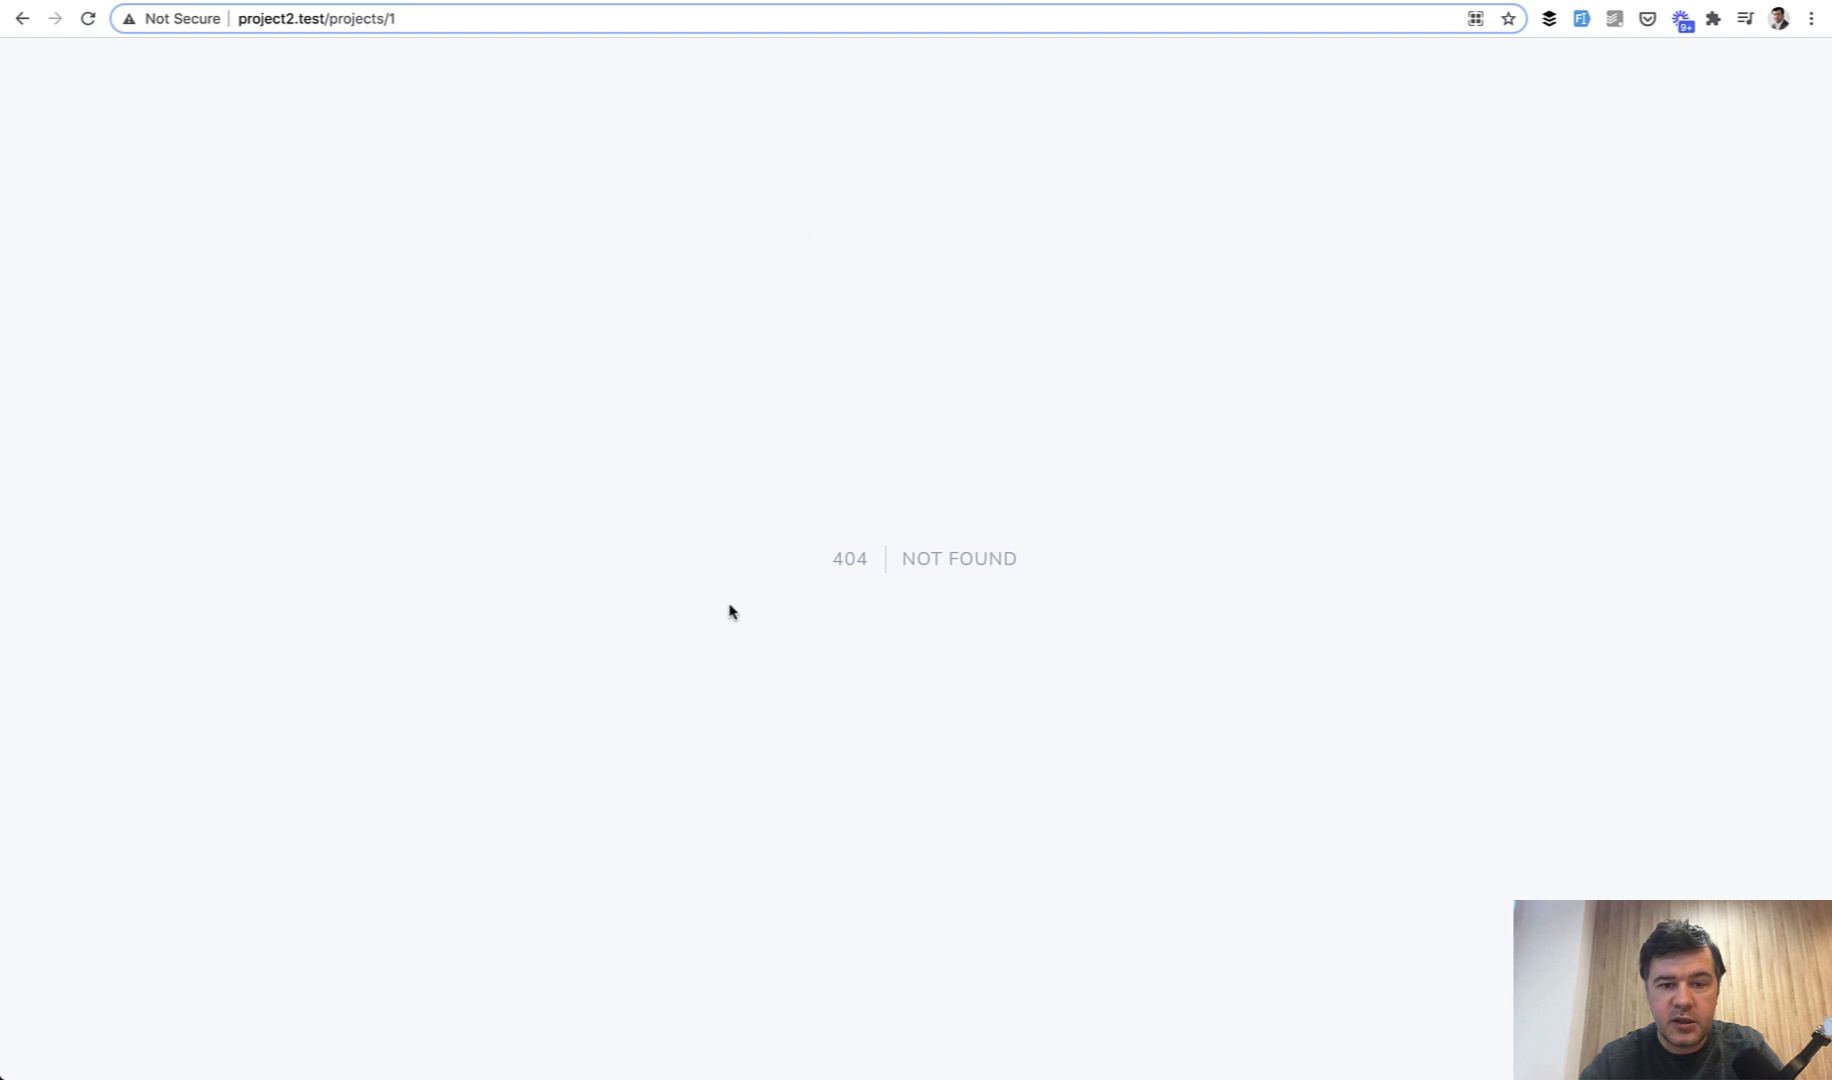
mouse_move(736, 406)
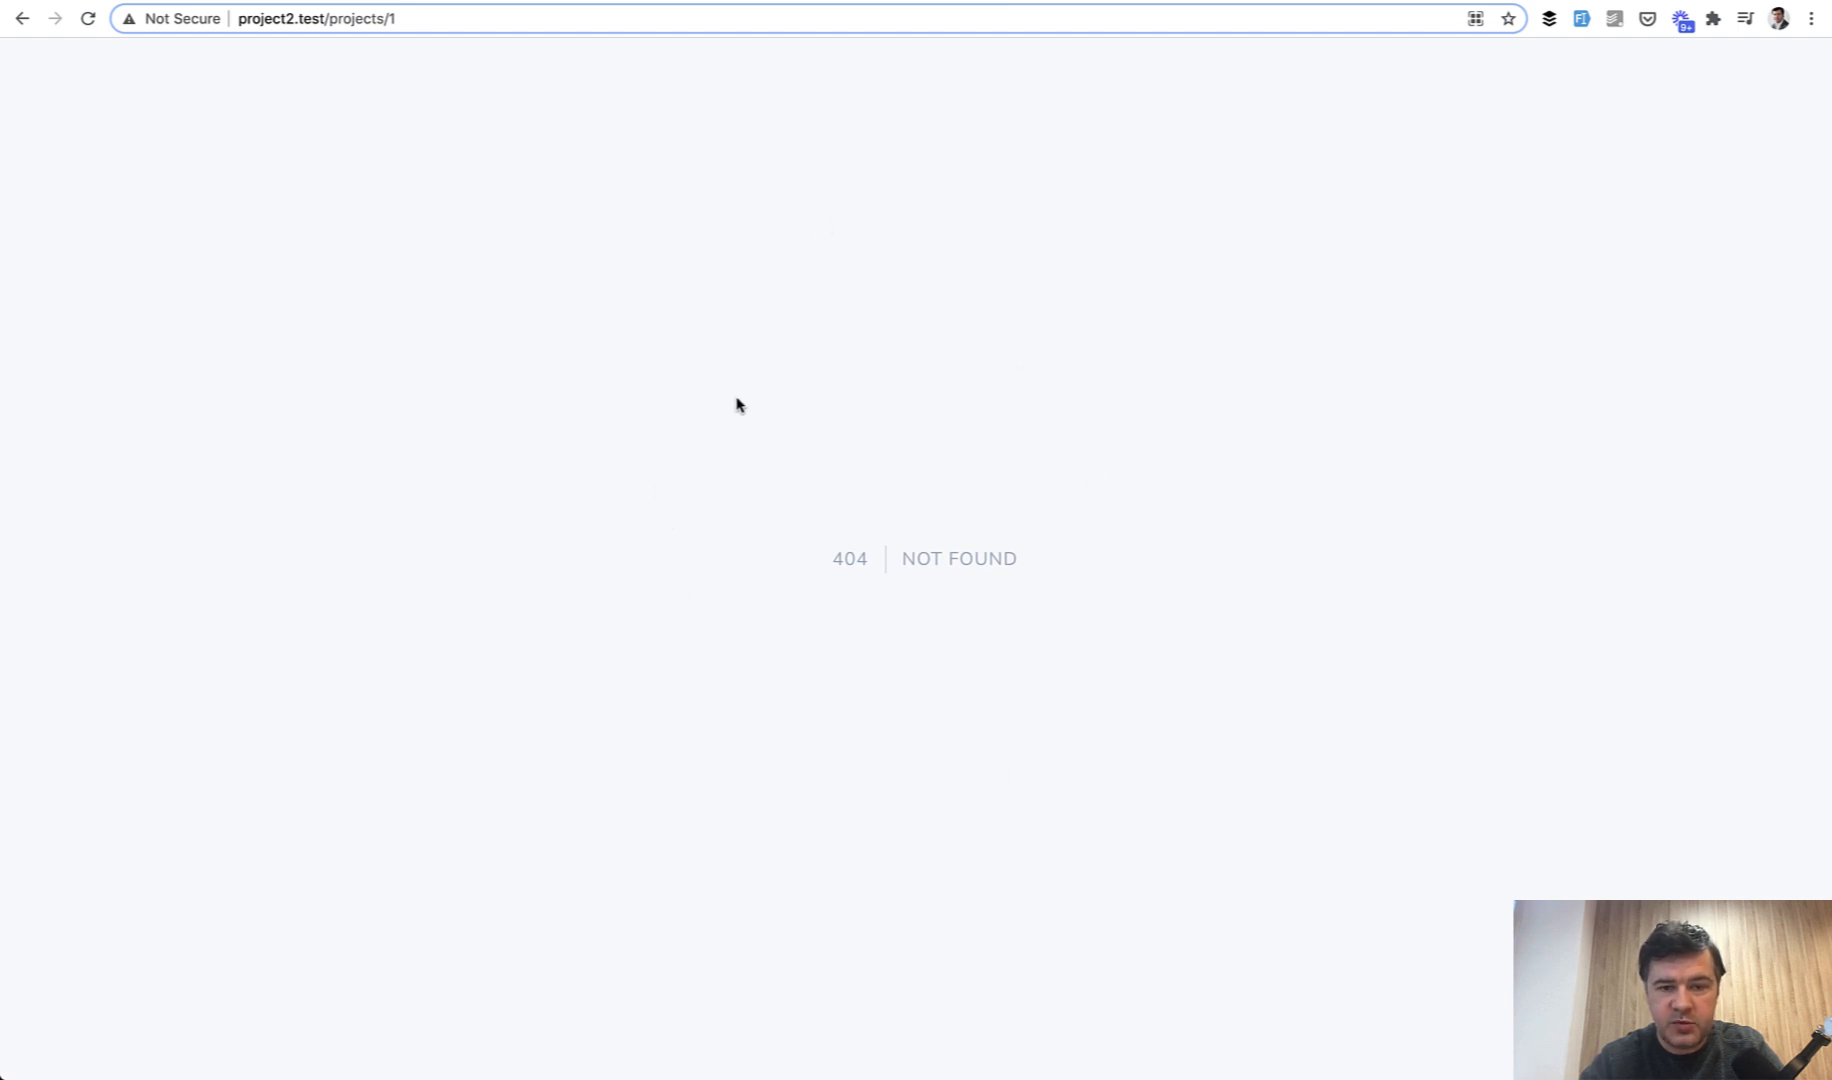
mouse_move(1016, 572)
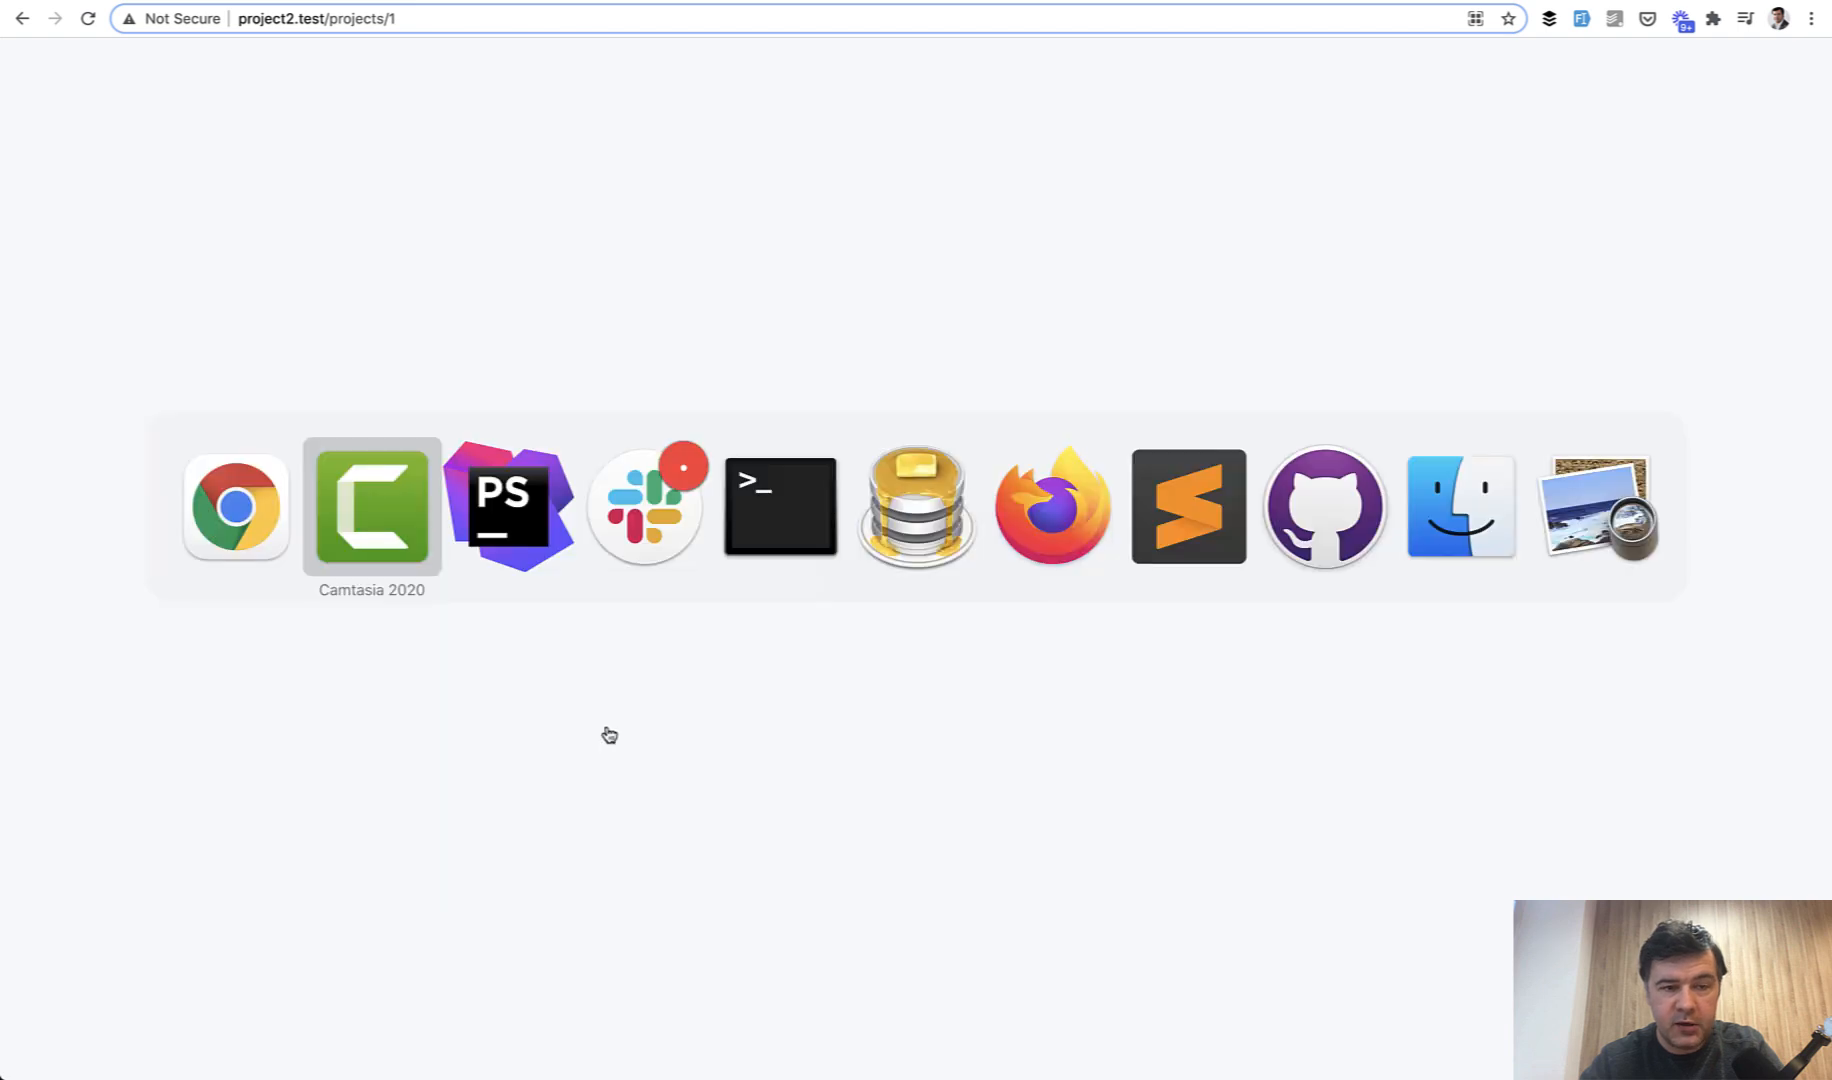
click(508, 504)
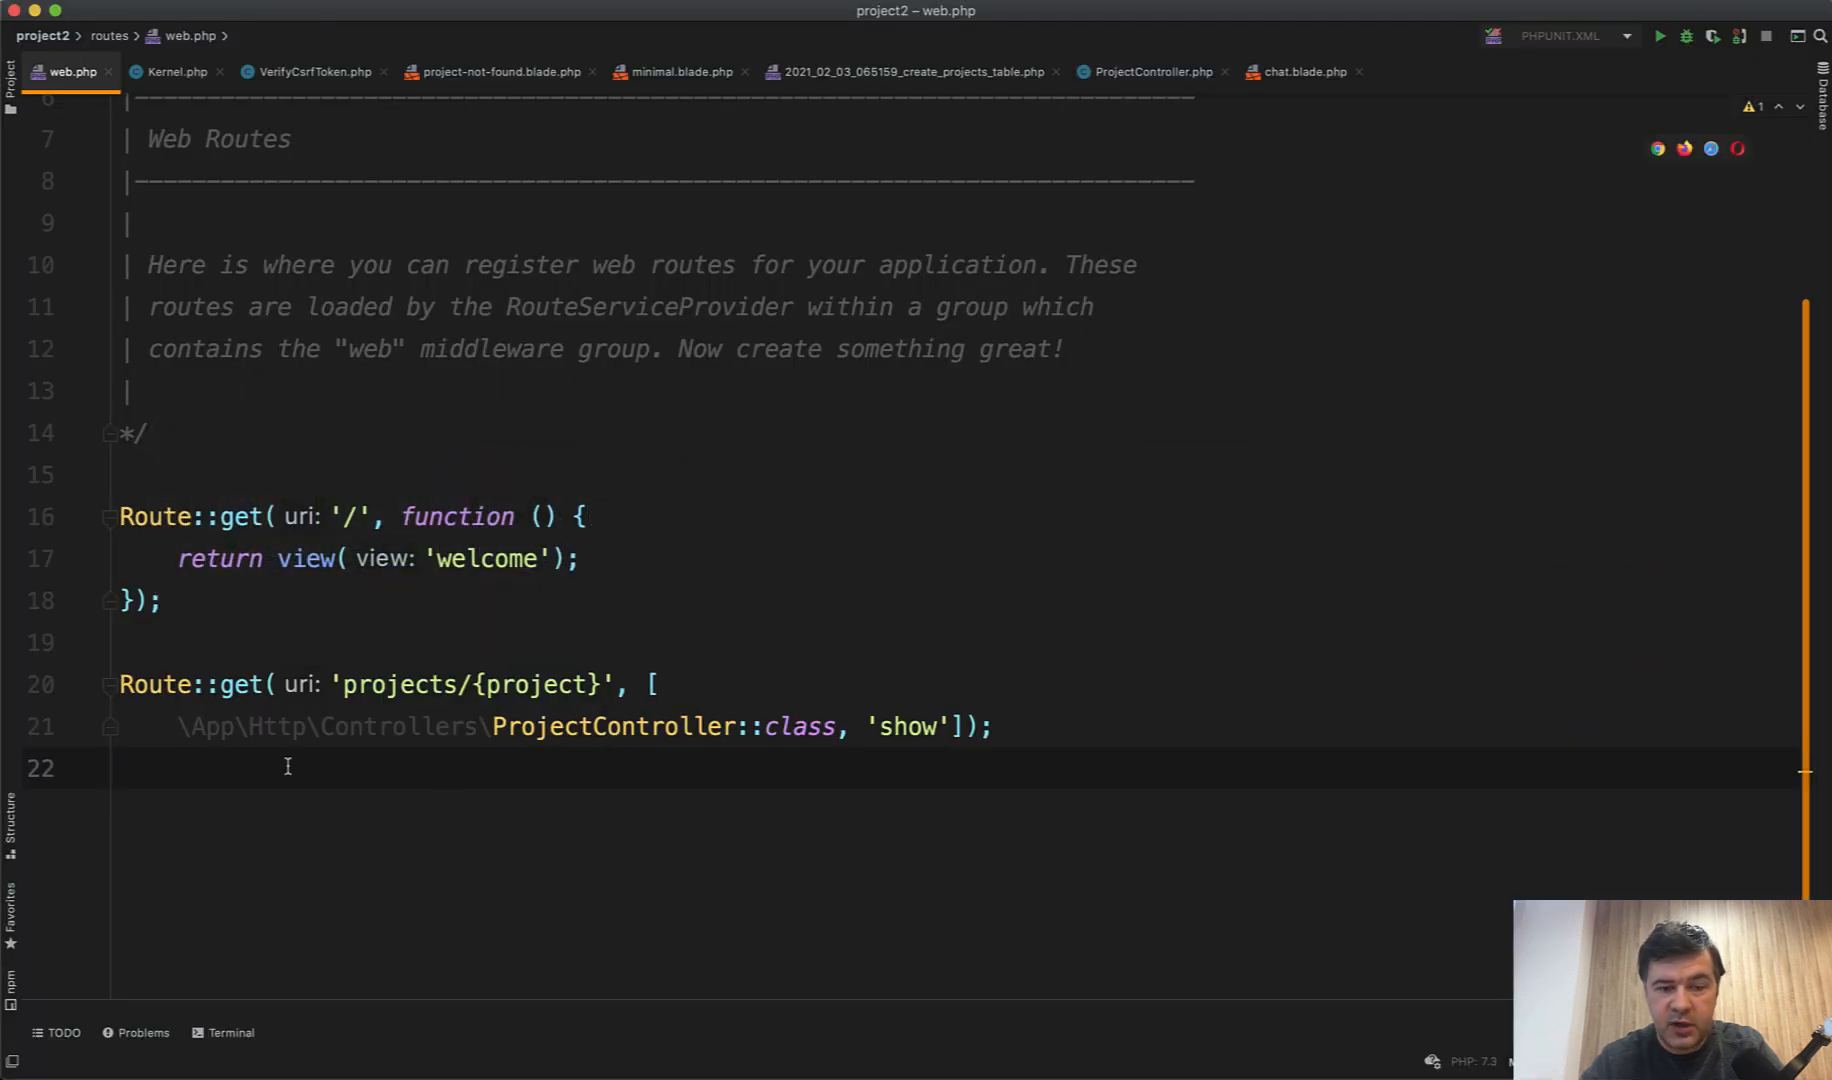
double_click(906, 726)
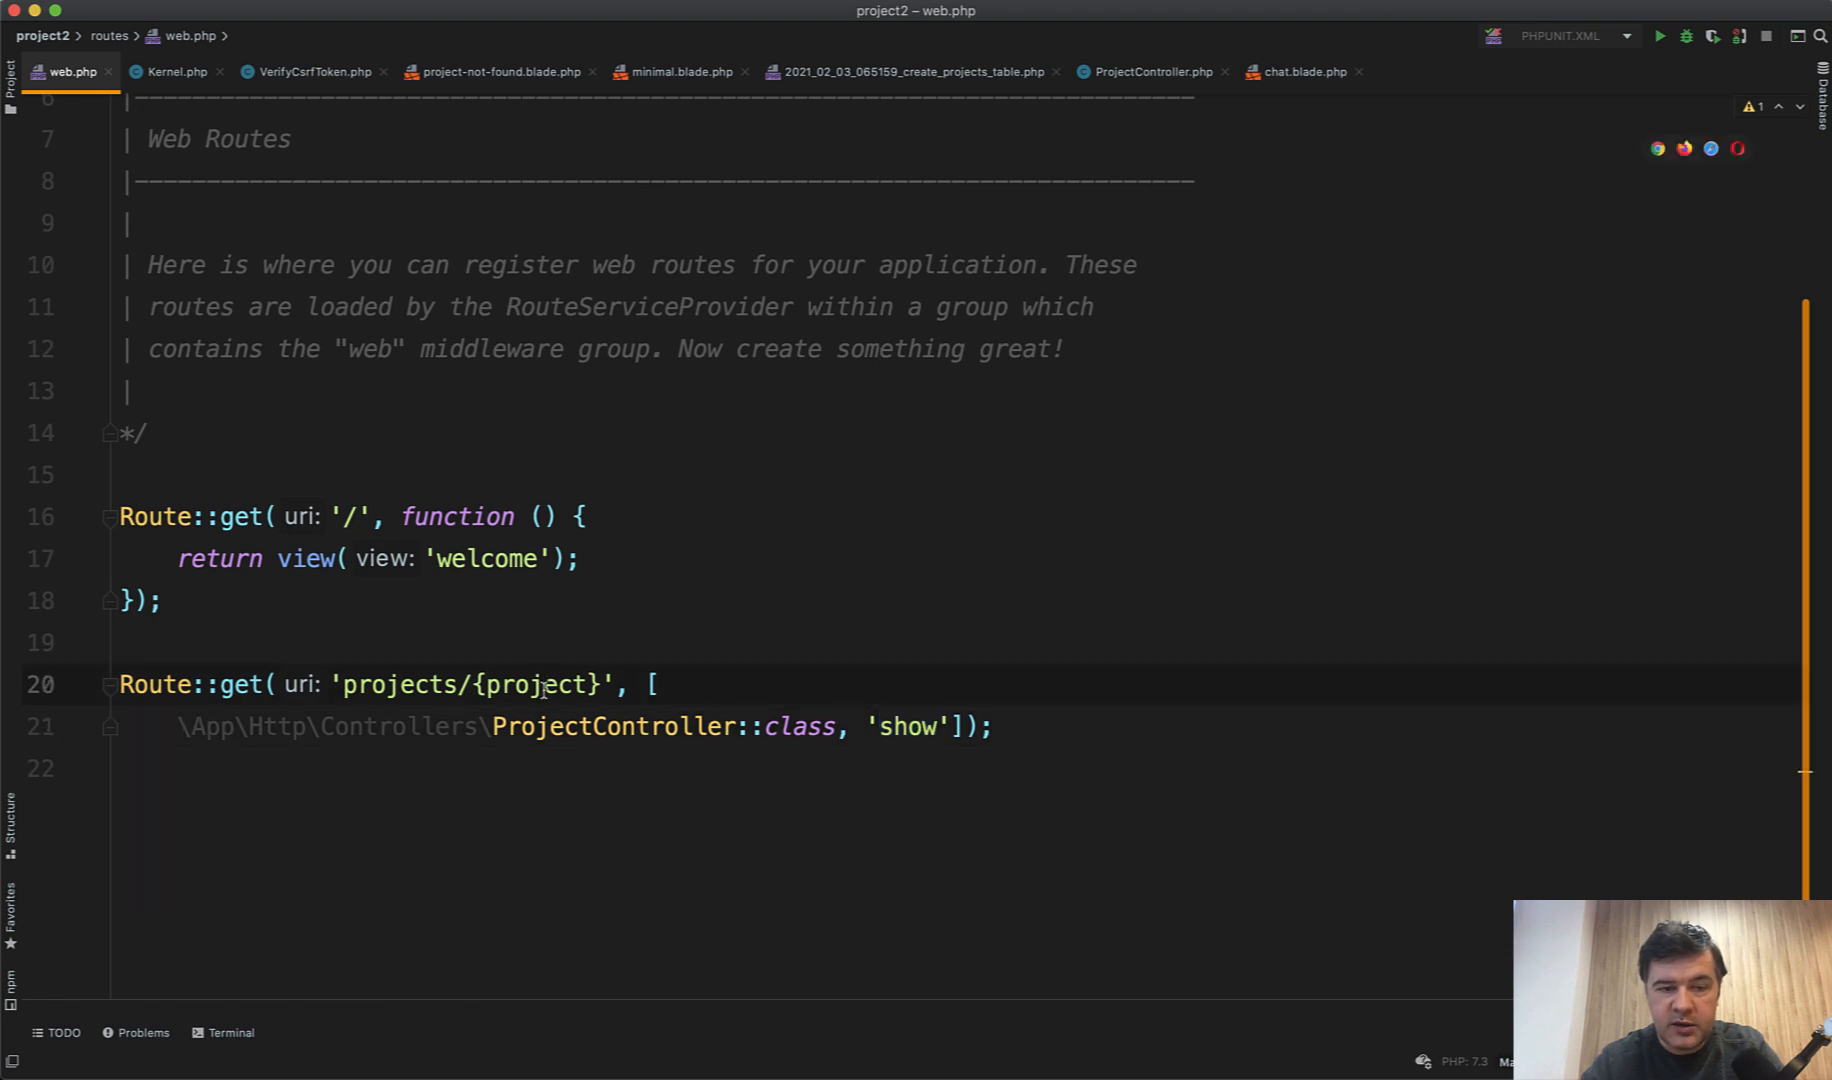
click(1150, 72)
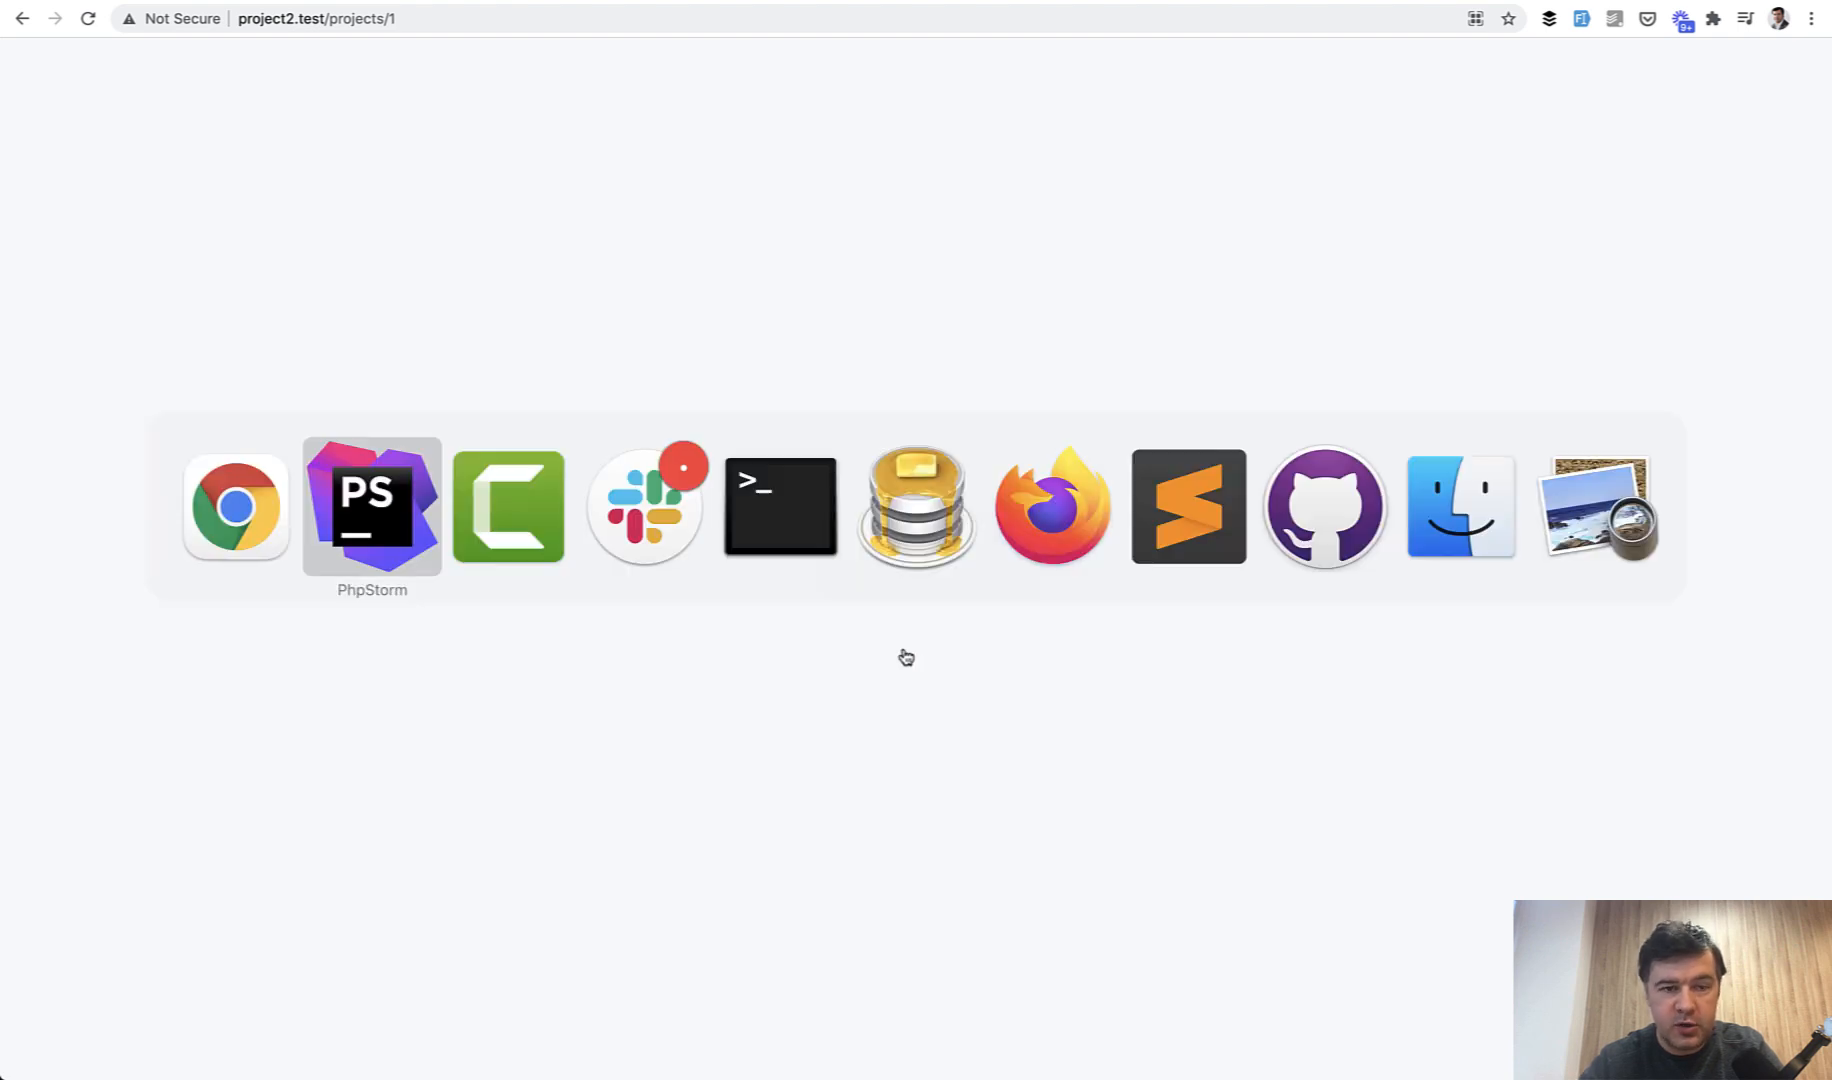
- Chain ->missing(fn($request) => response()->view('errors.project-not-found')) onto the projects route in web.php and reload /projects/1 to see the custom message
click(372, 506)
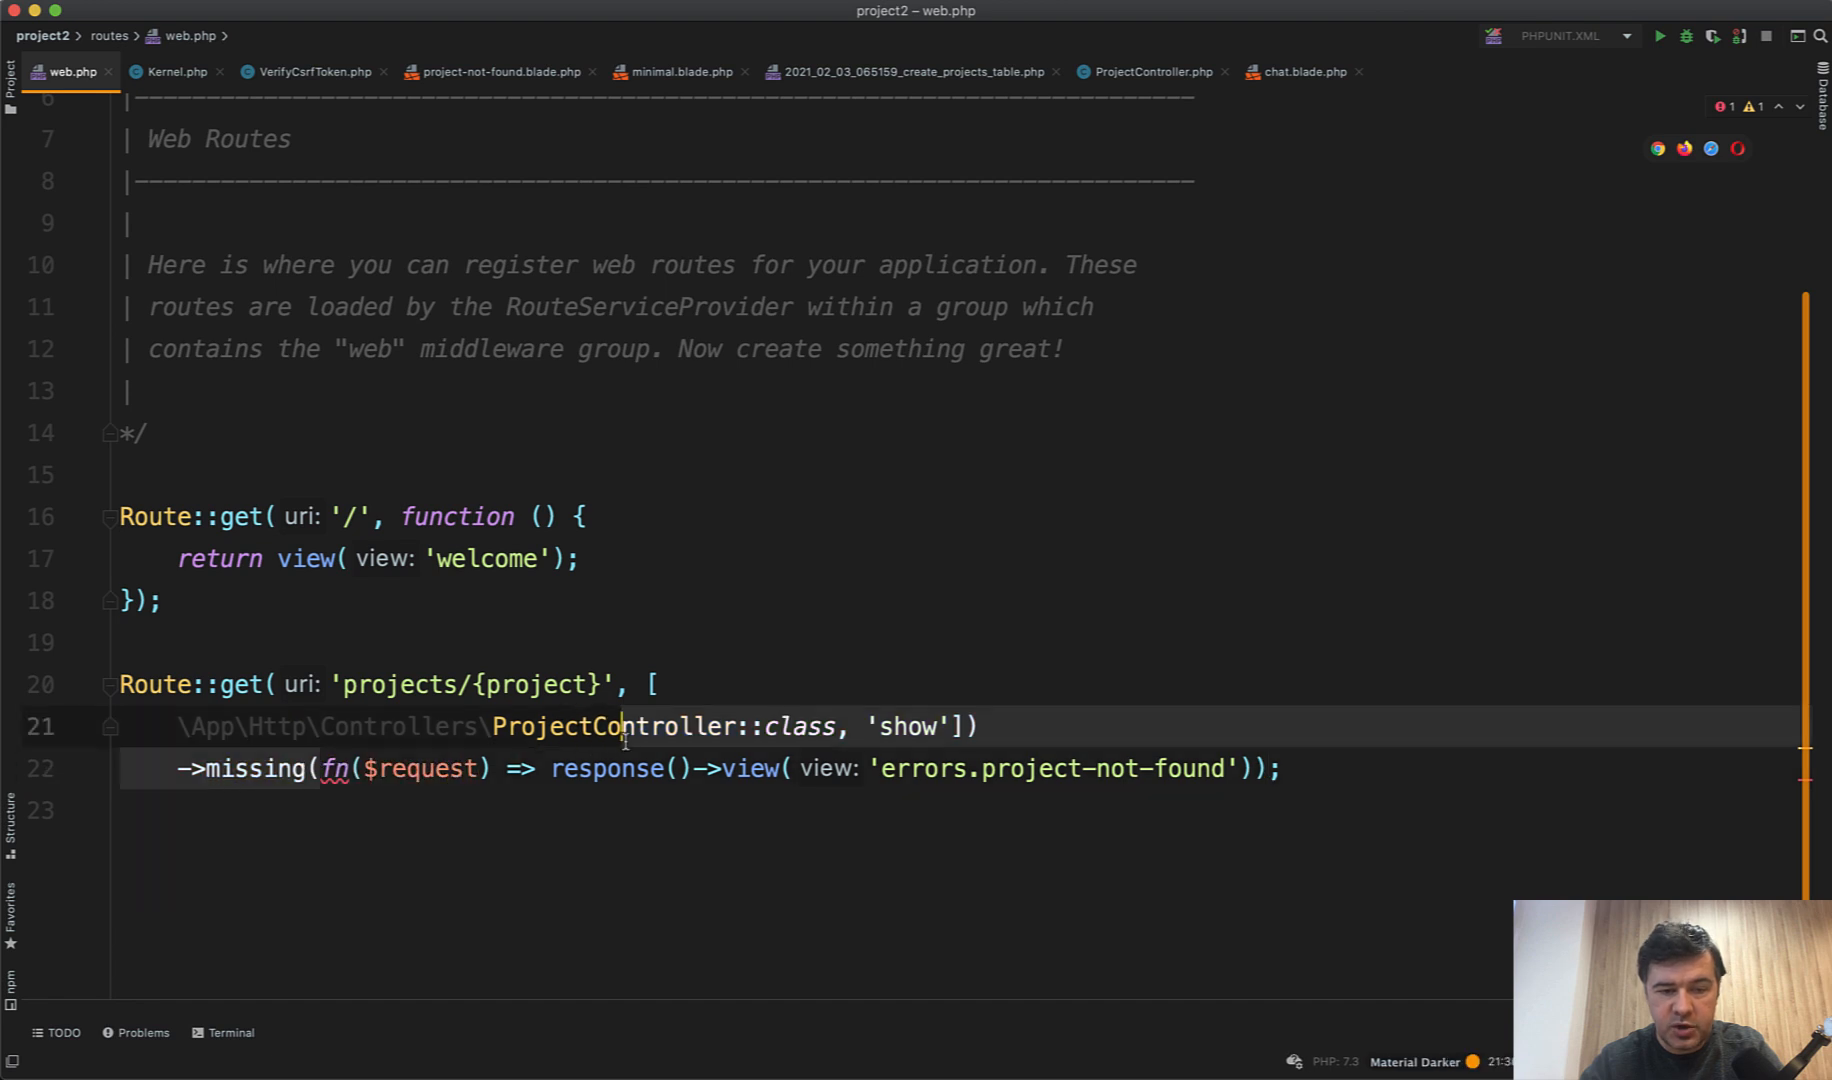
click(1050, 768)
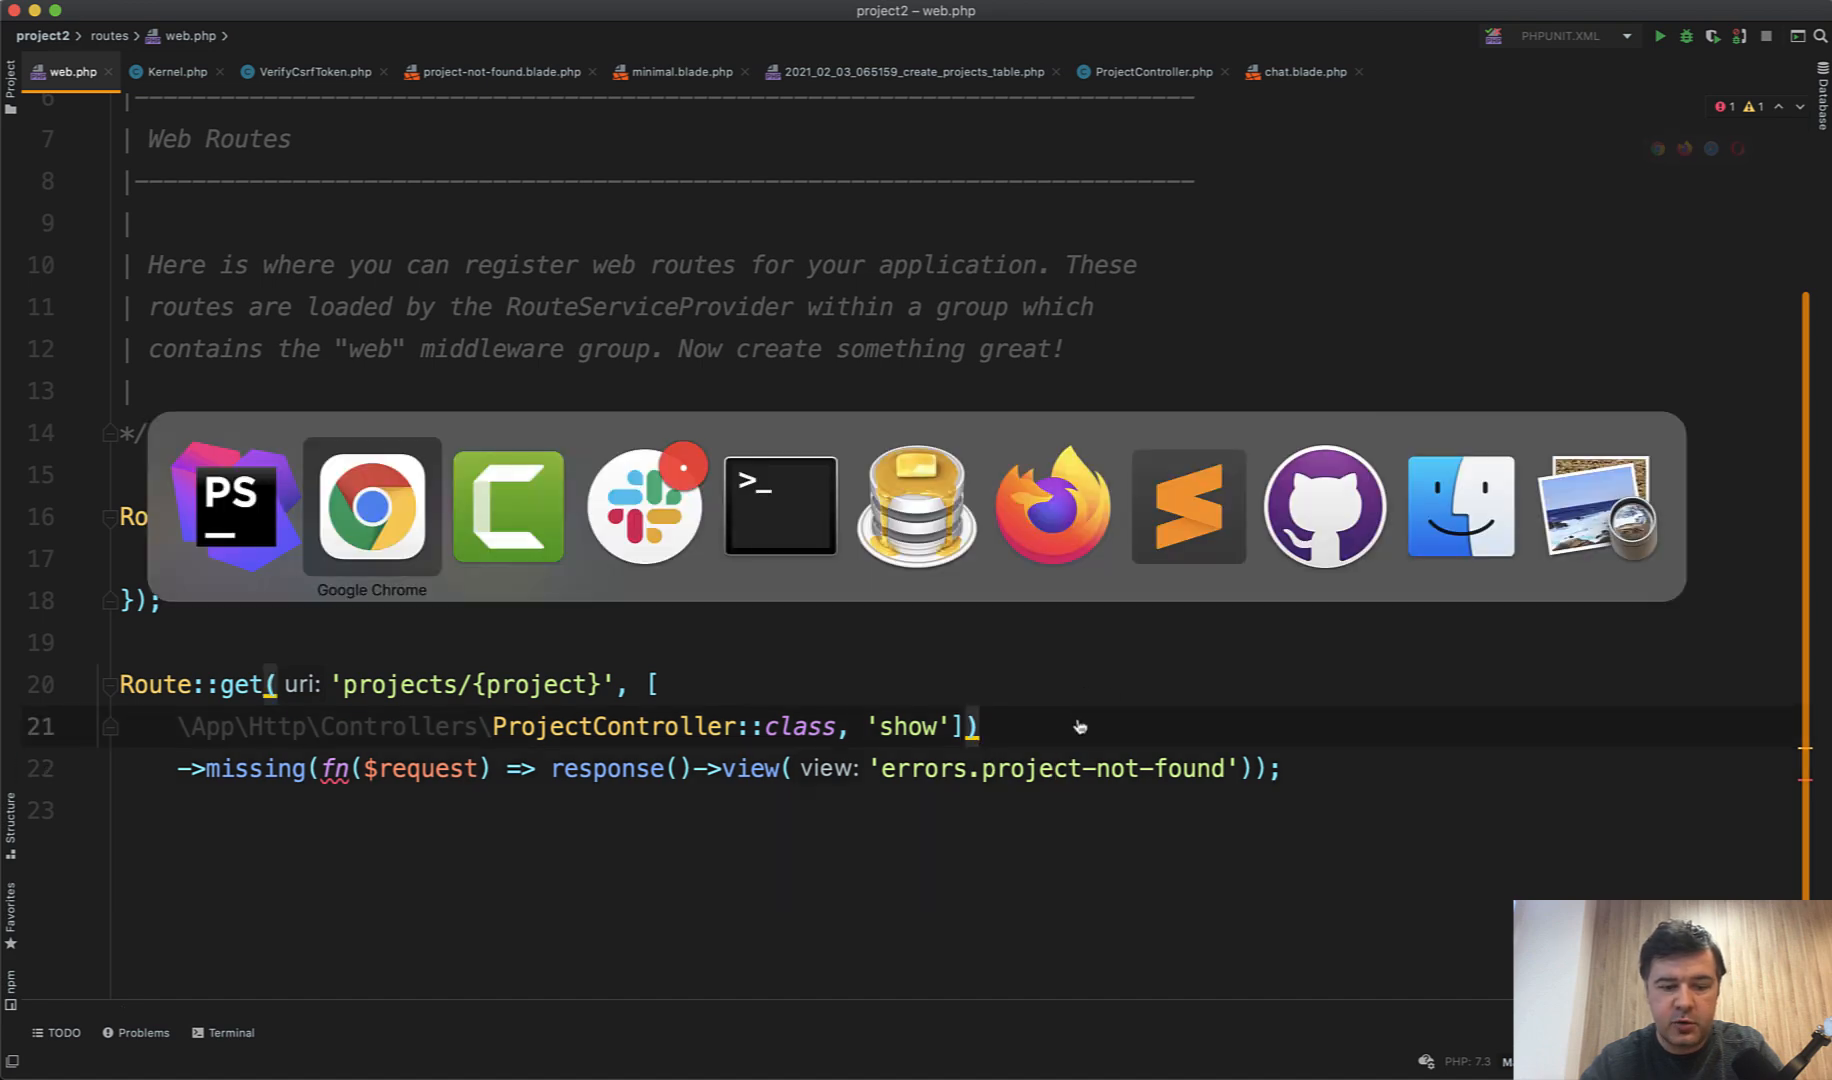
click(372, 504)
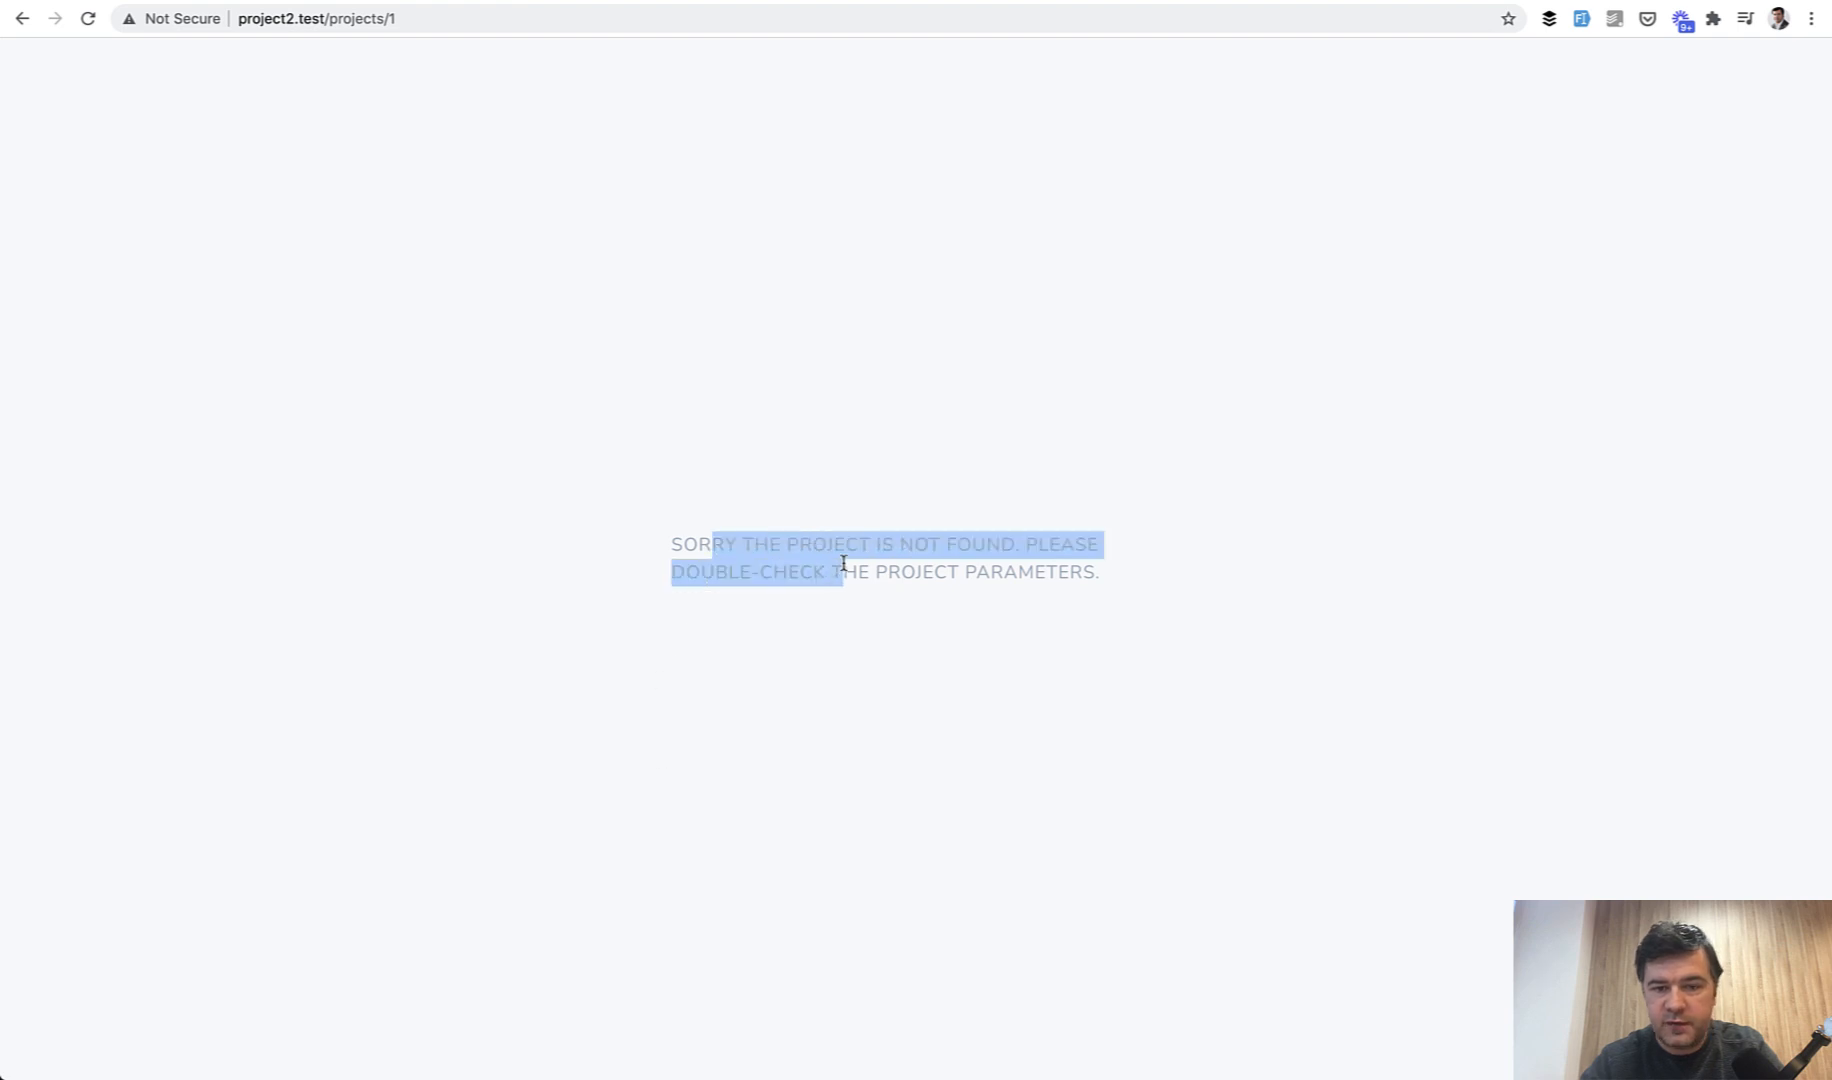
click(780, 718)
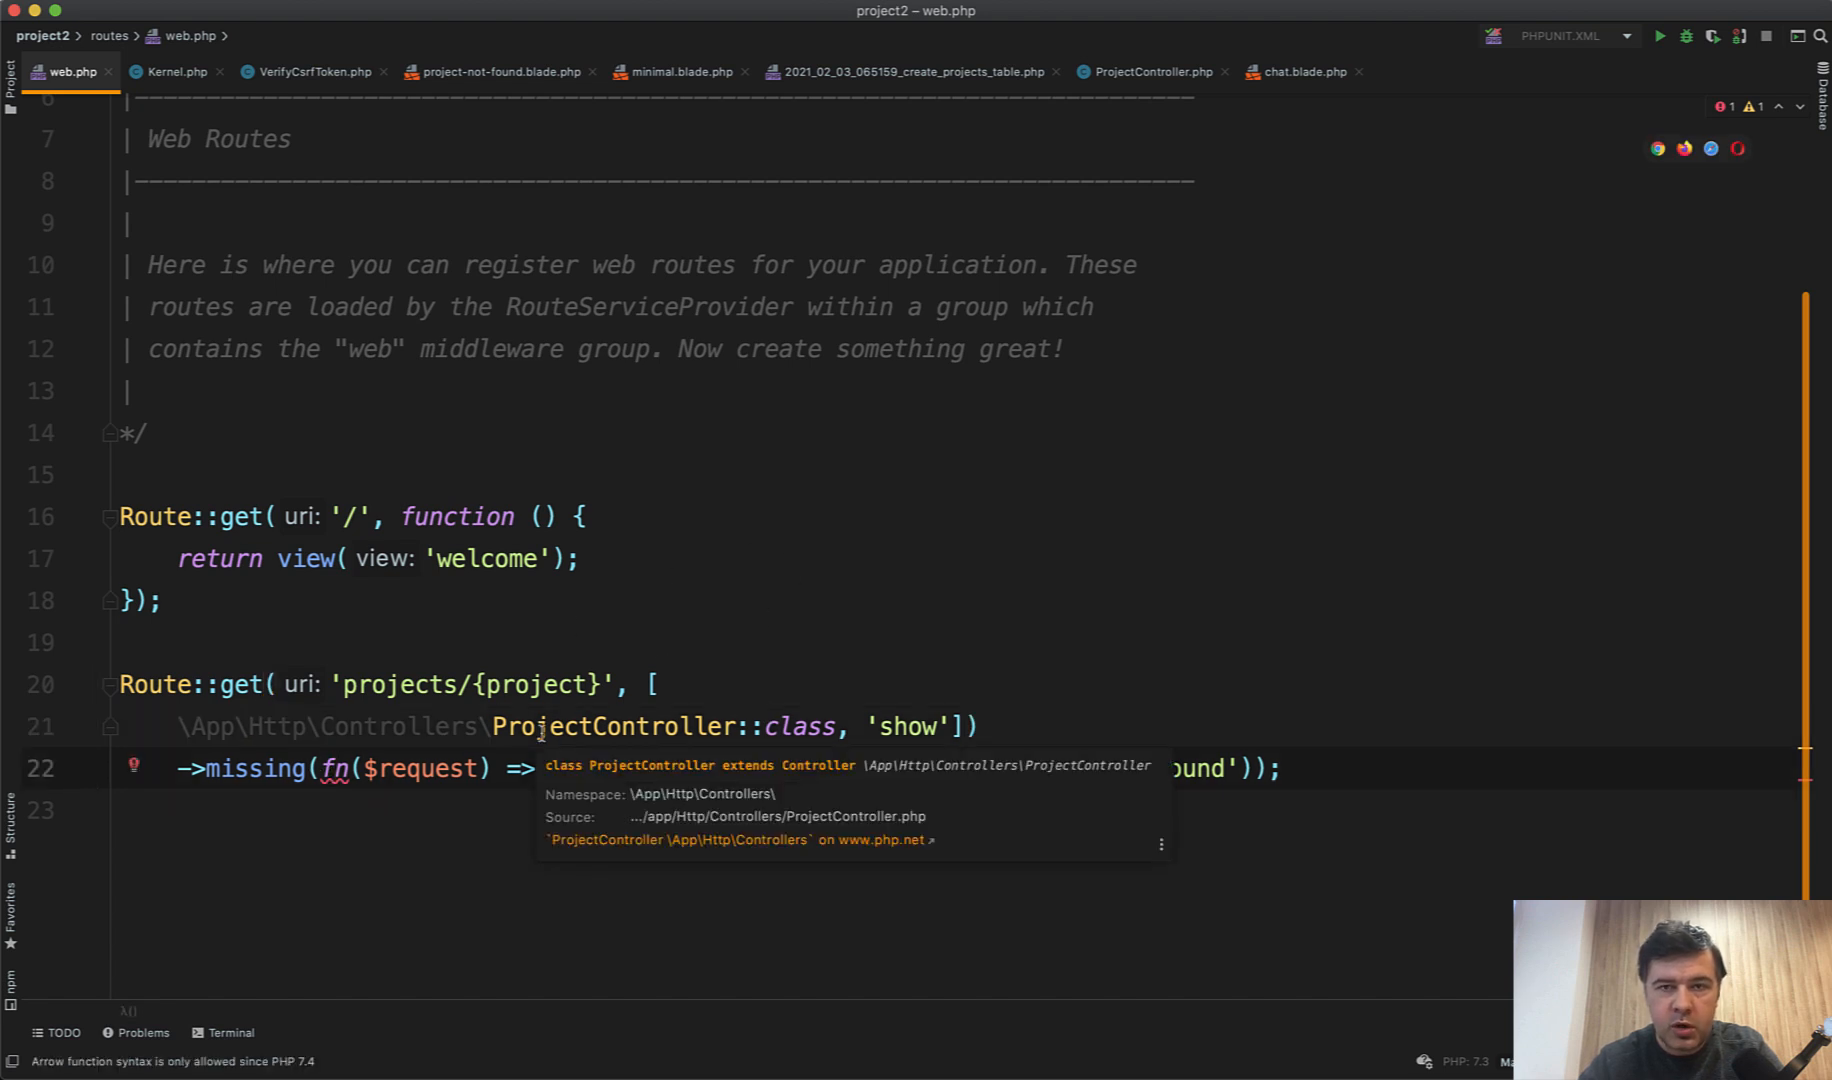
mouse_move(1550, 162)
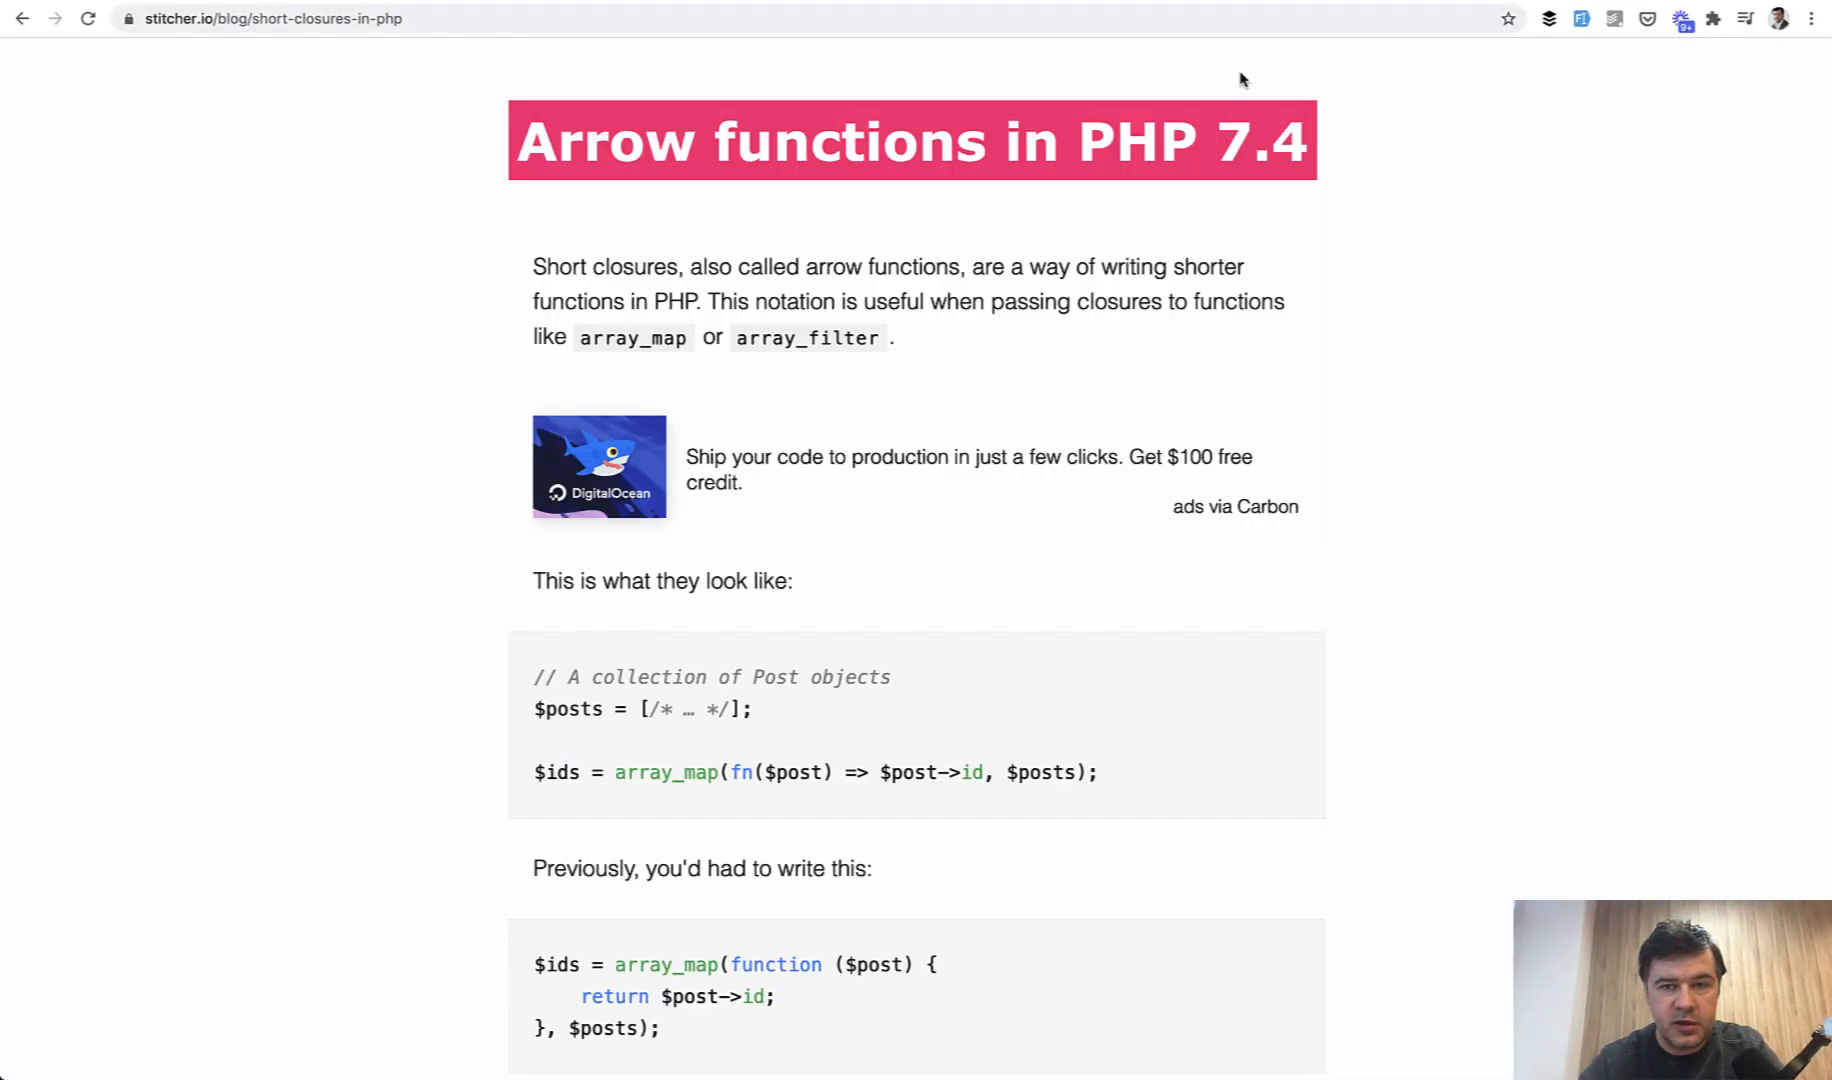
mouse_move(934, 732)
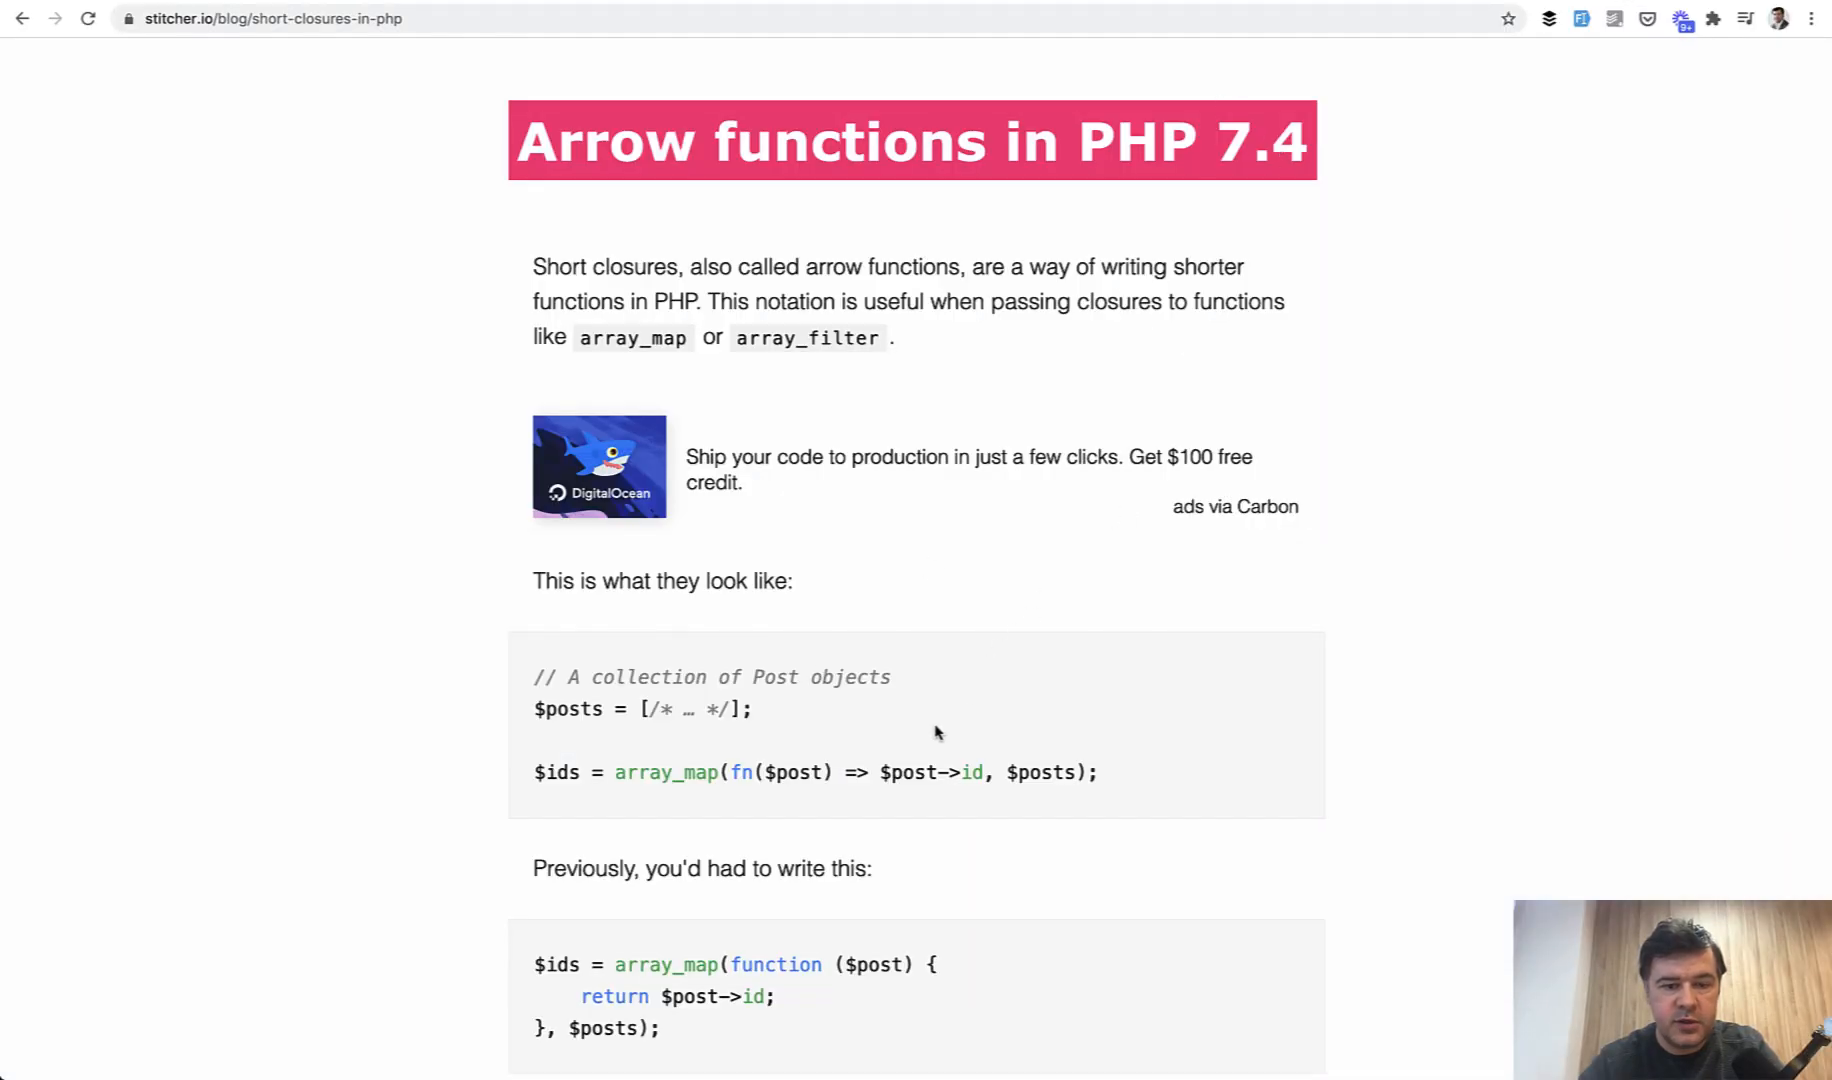